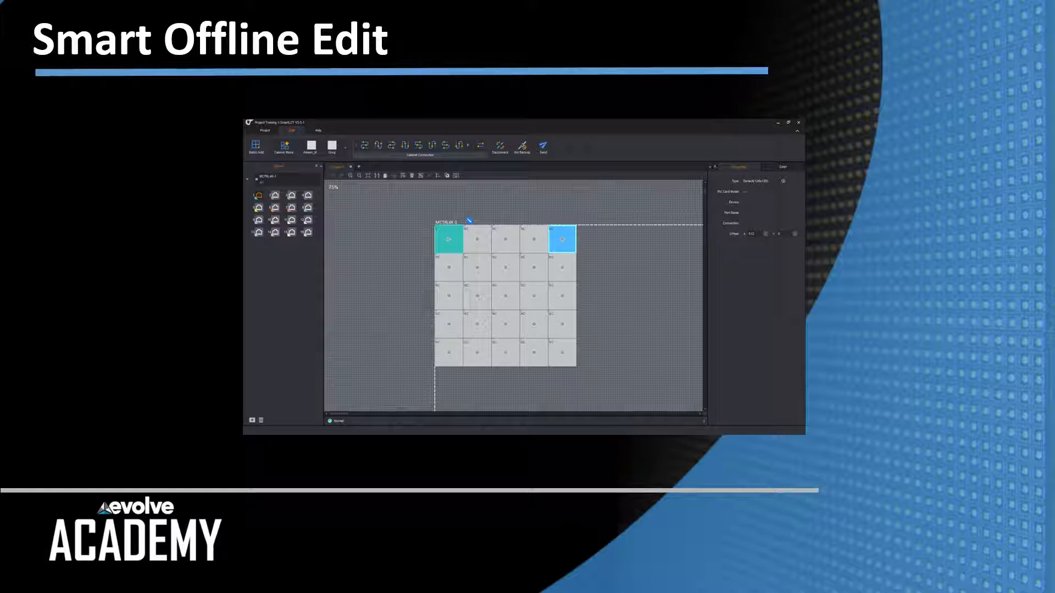
- Advance the training slideshow to the Sender management Add & Delete slide
key(Right)
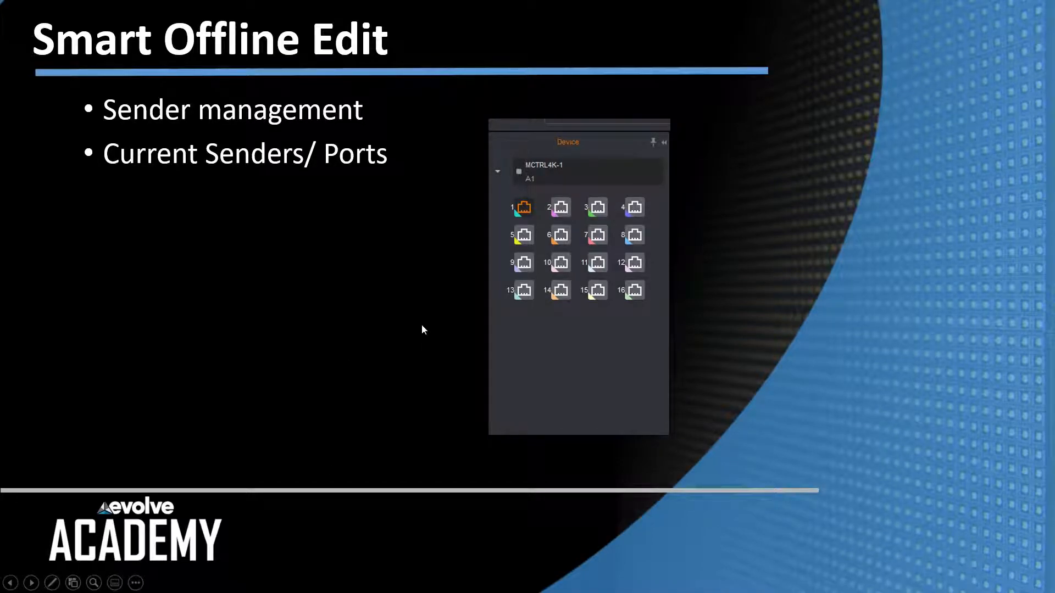
mouse_move(534, 185)
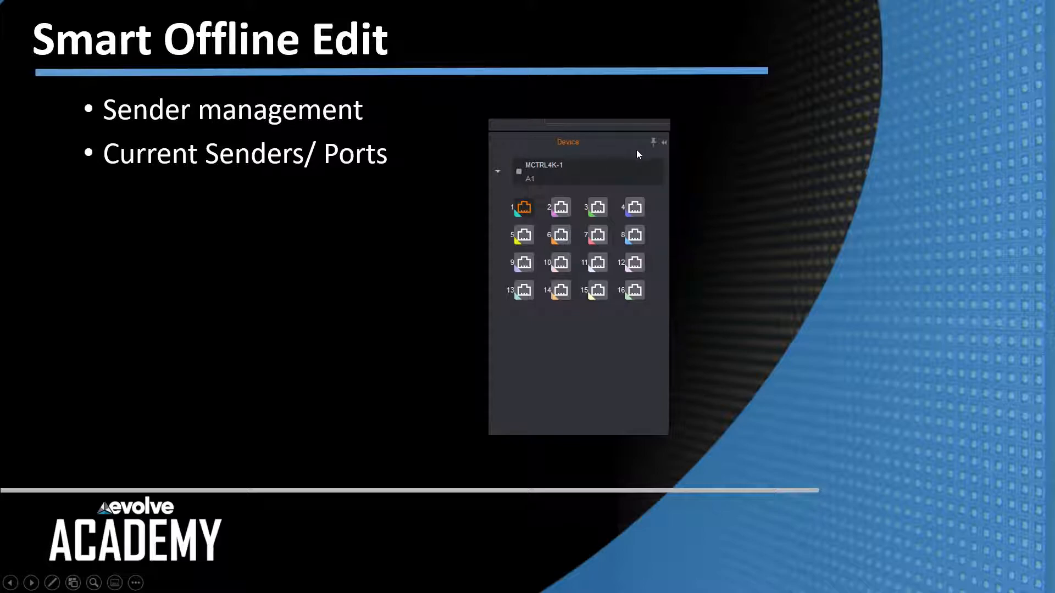
mouse_move(653, 147)
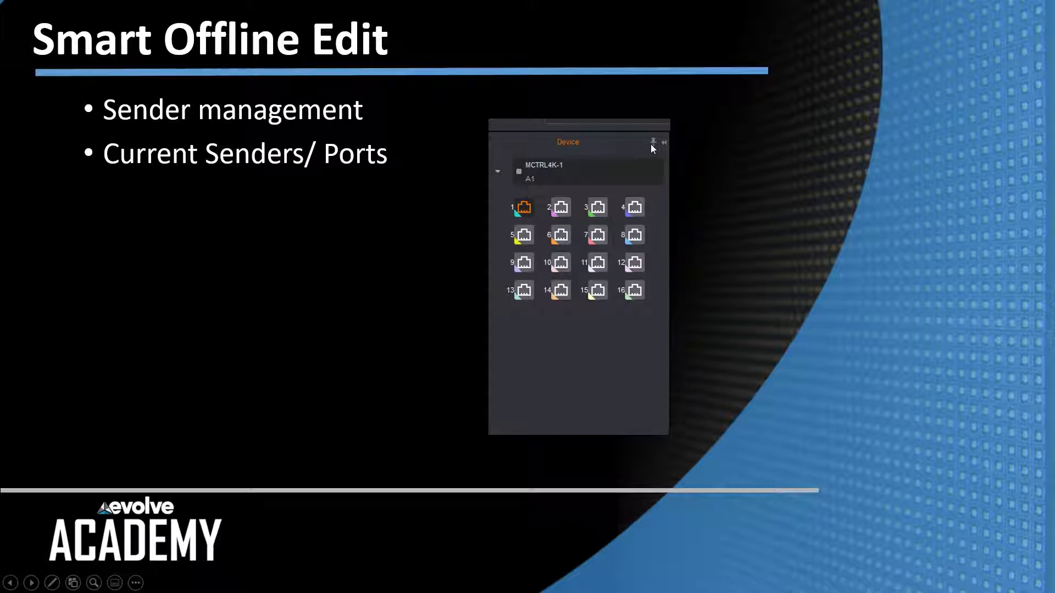
mouse_move(631, 153)
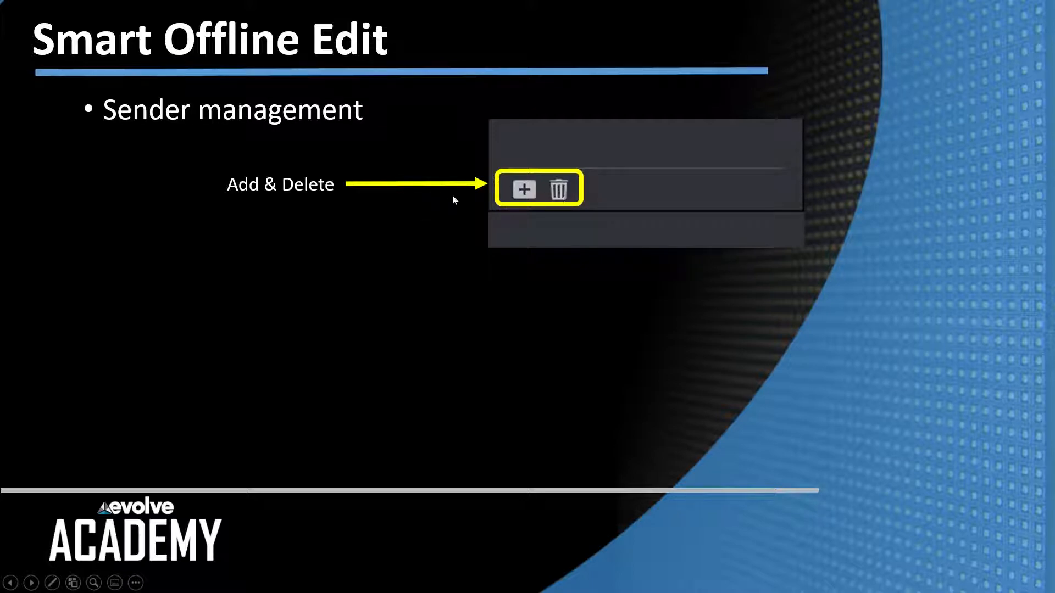
mouse_move(174, 235)
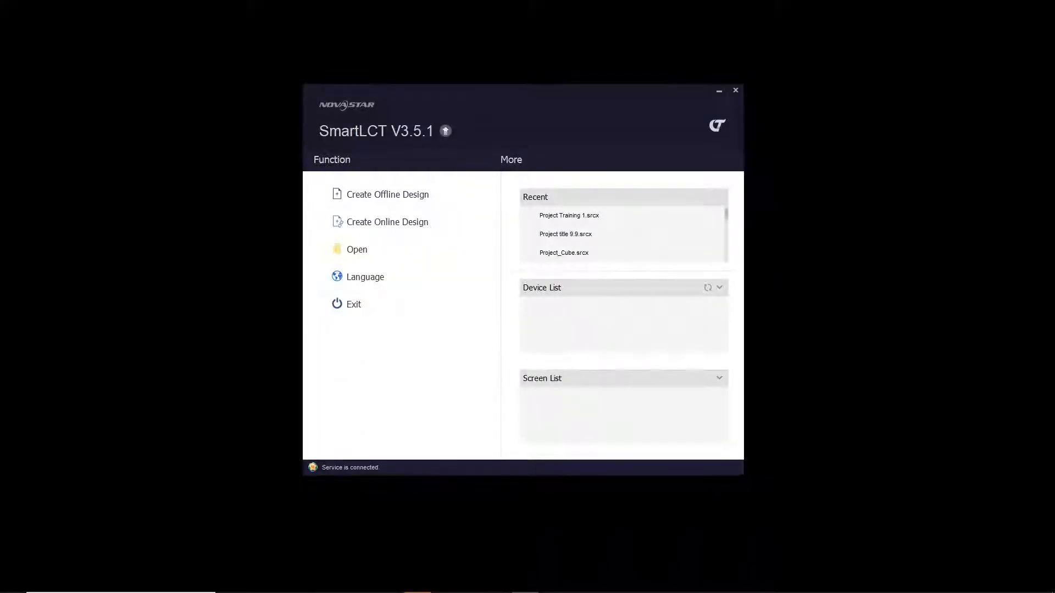
mouse_move(420, 295)
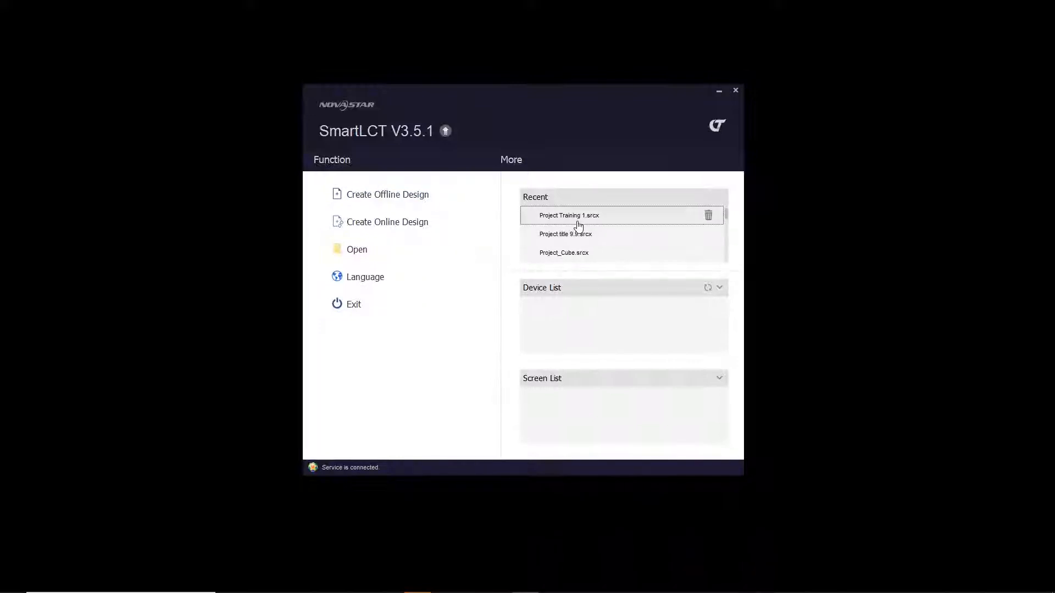
mouse_move(578, 223)
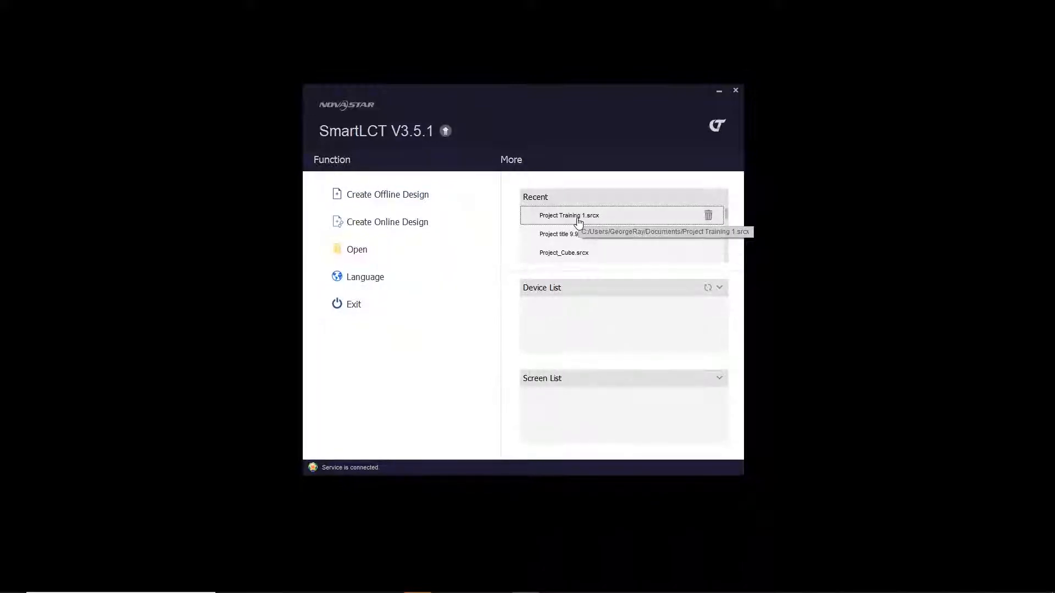
- Open the recent project Project Training 1.srcx from the start screen
double_click(568, 215)
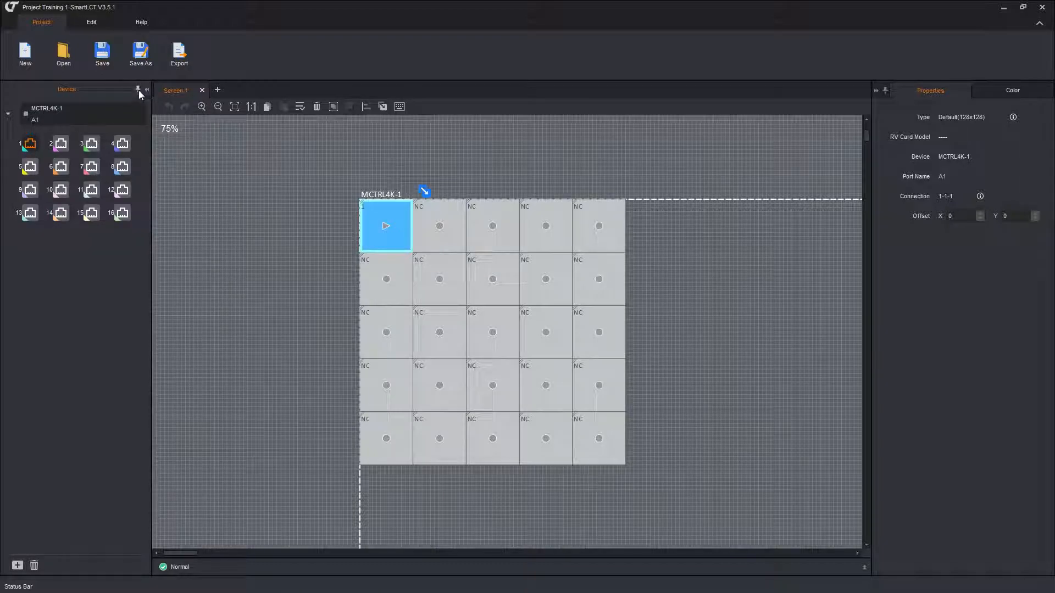
- Hide the Device panel and drag a connection path across the second-row cabinets
click(146, 90)
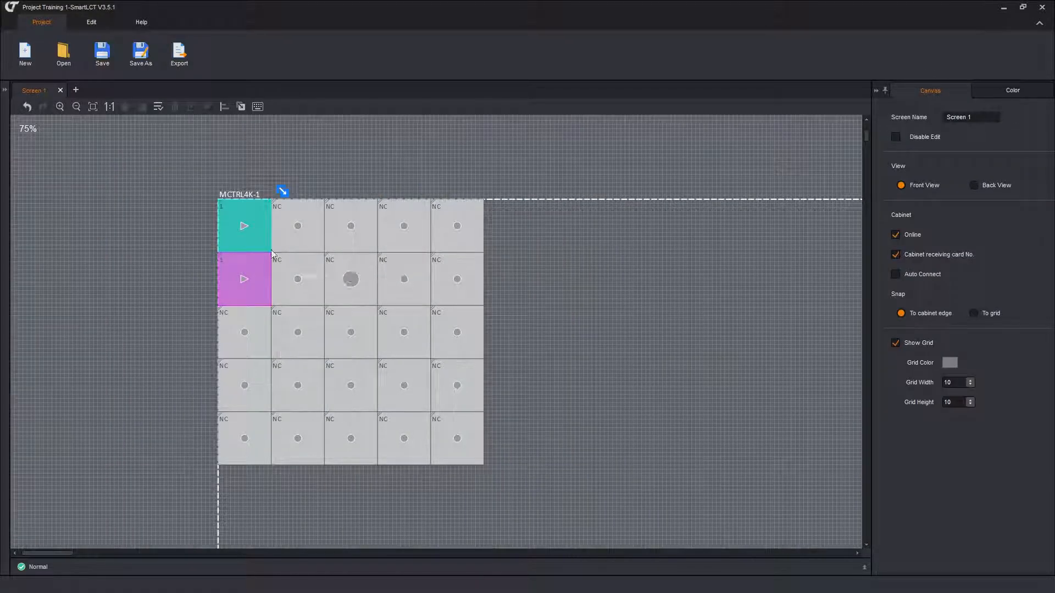
drag(243, 278, 350, 279)
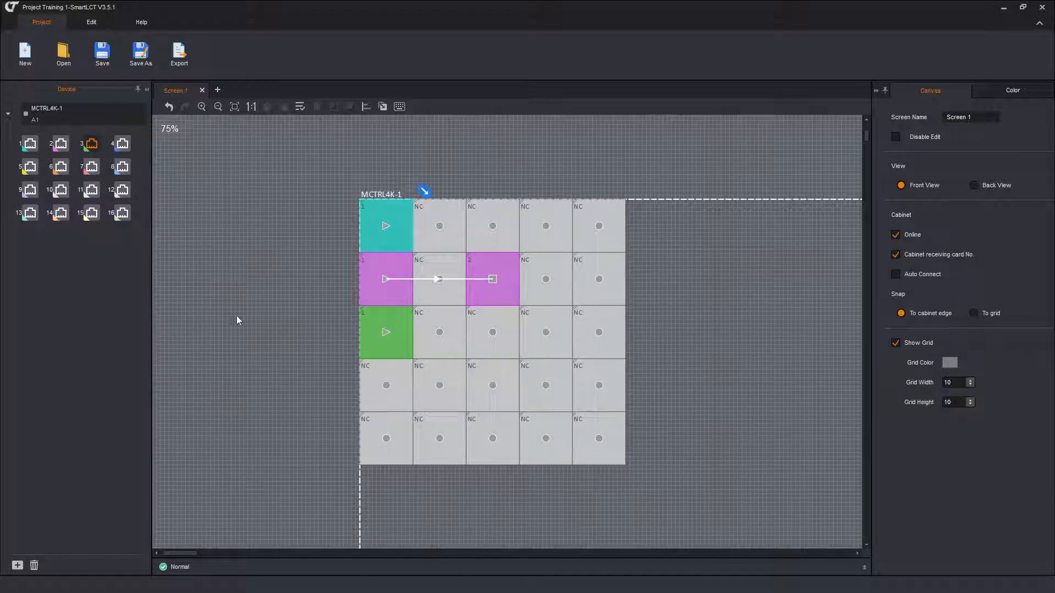
right_click(214, 304)
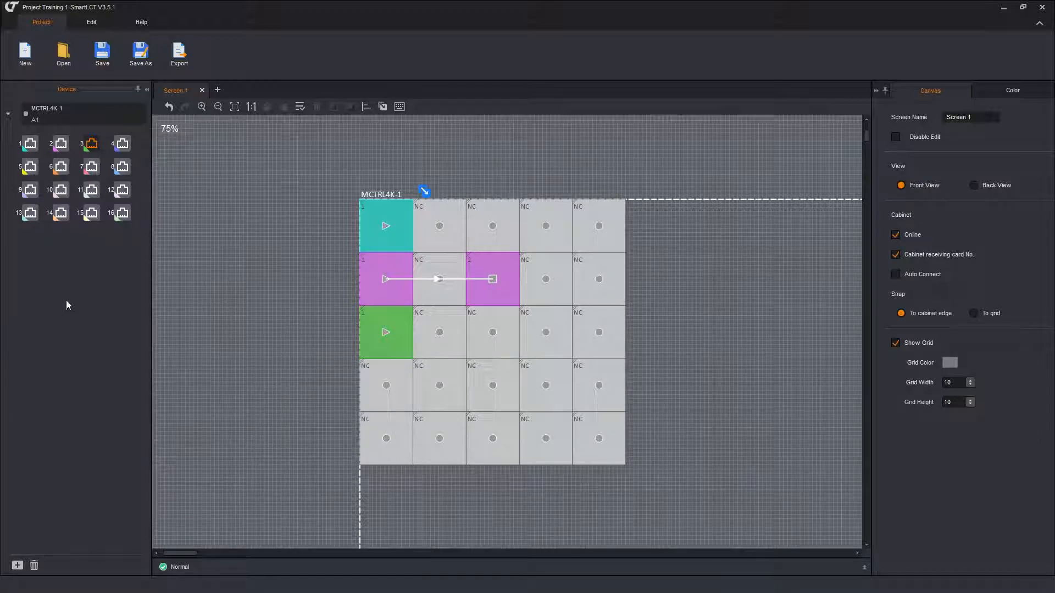
mouse_move(71, 203)
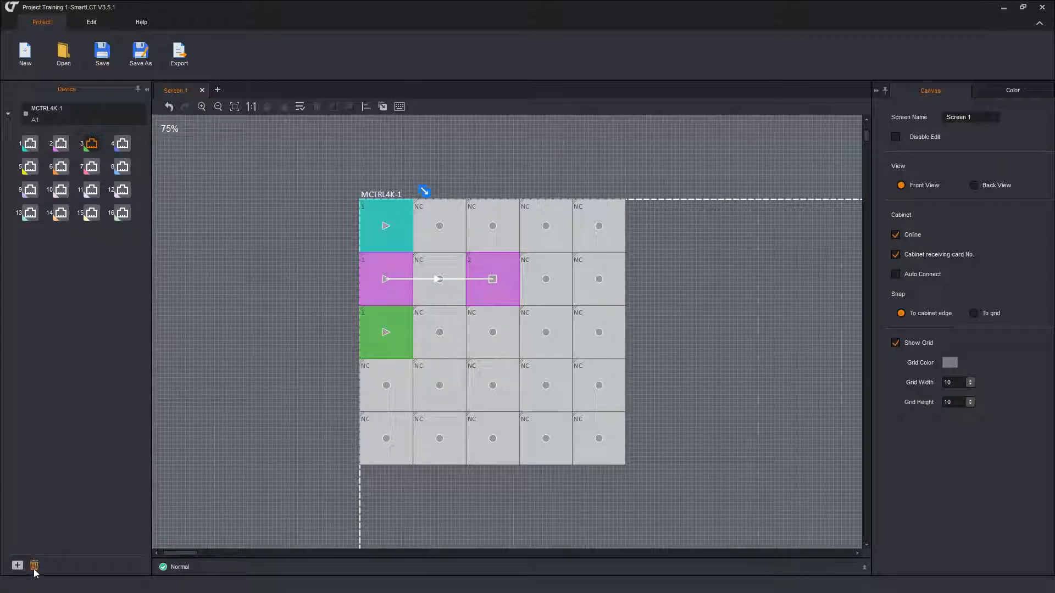
mouse_move(37, 567)
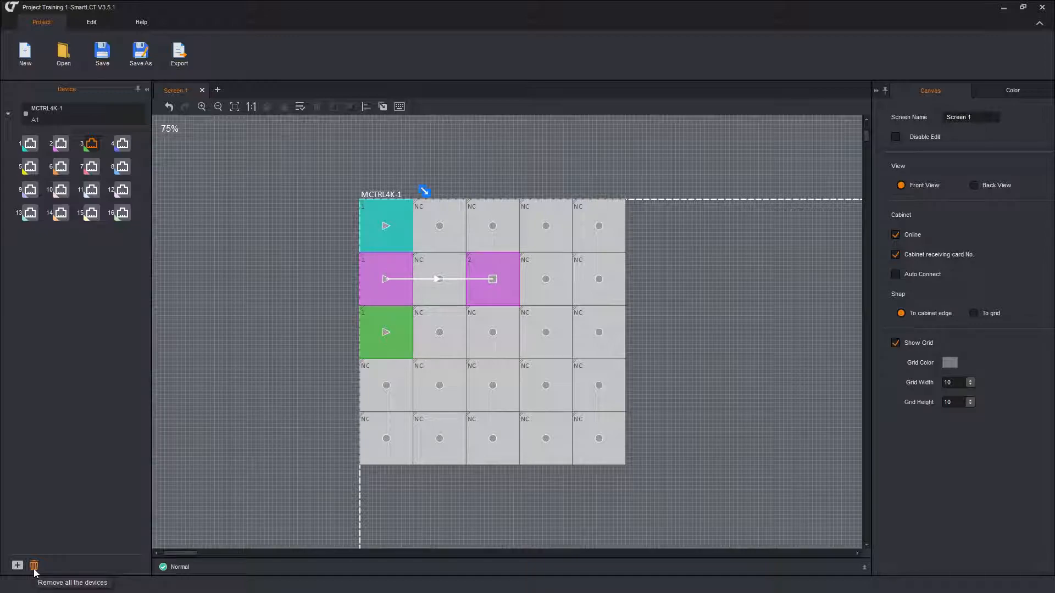
- Delete all sending devices from the project's Device panel
click(35, 566)
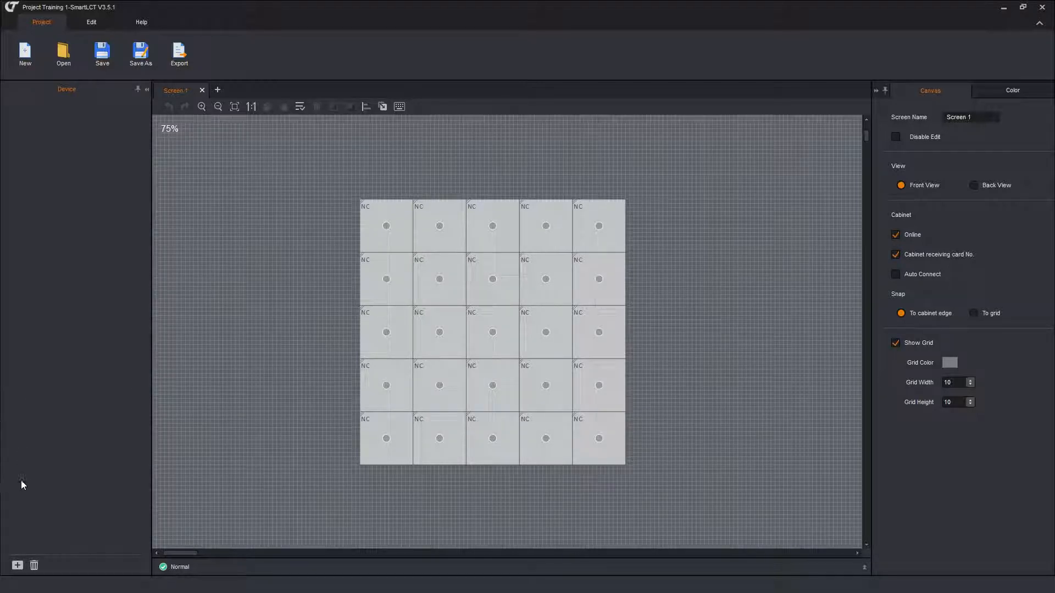
- Add two MCTRLR5 senders through the Add Devices dialog and confirm
click(14, 566)
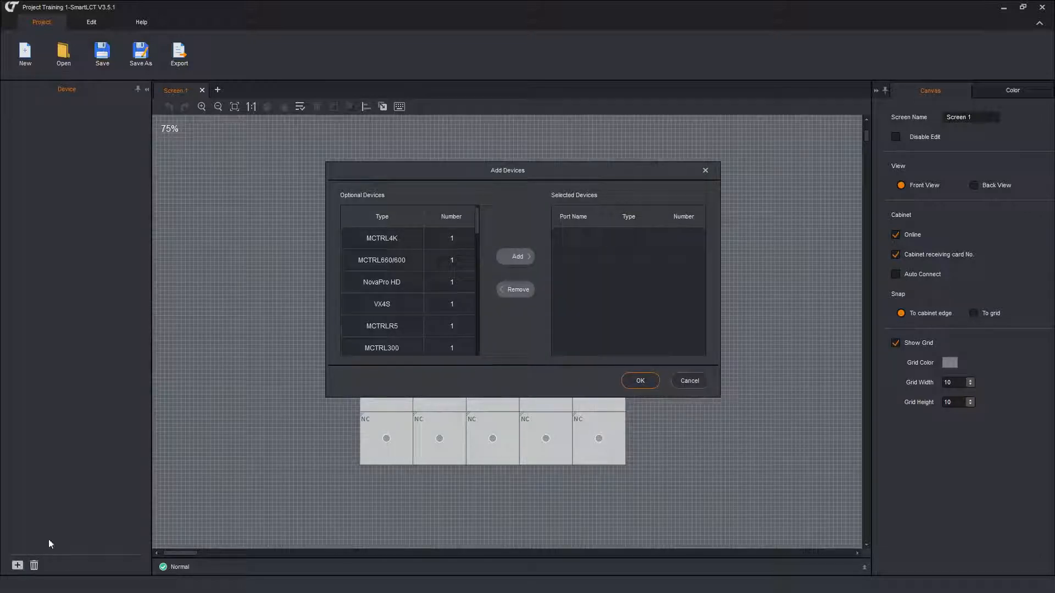
click(381, 238)
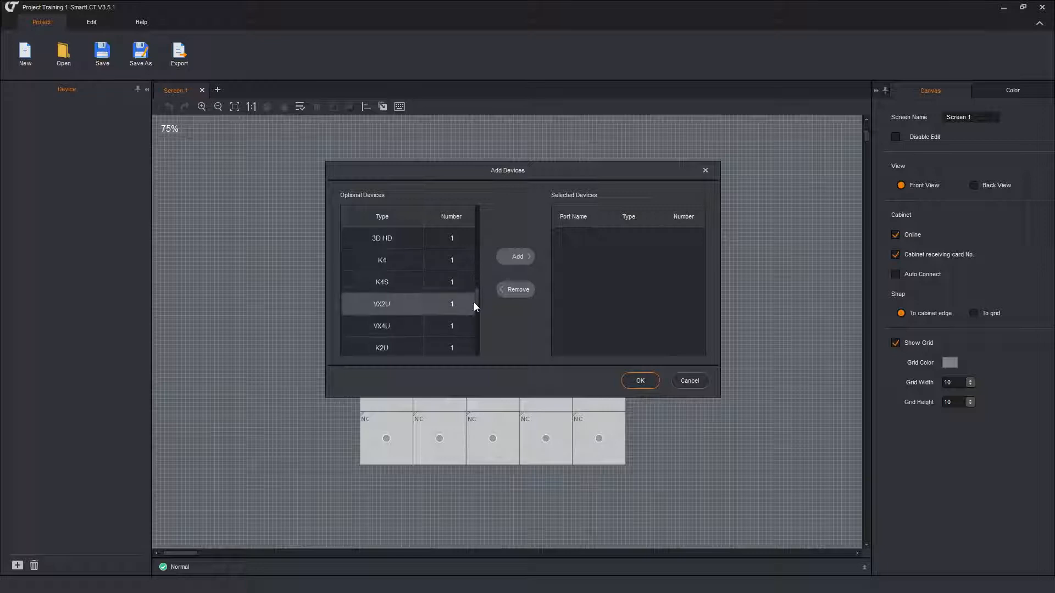
scroll(down, 3)
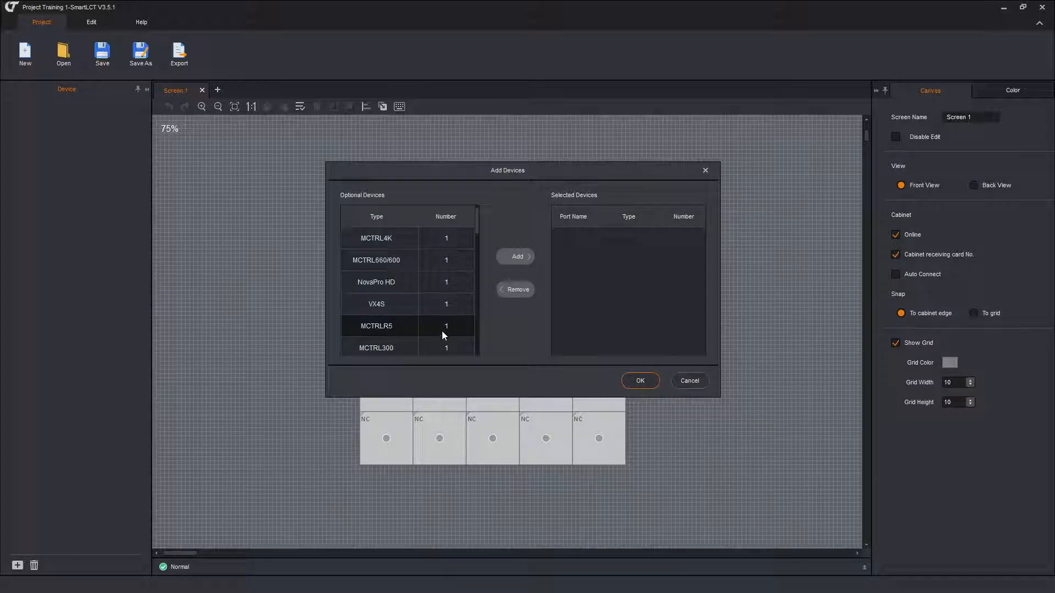
mouse_move(452, 330)
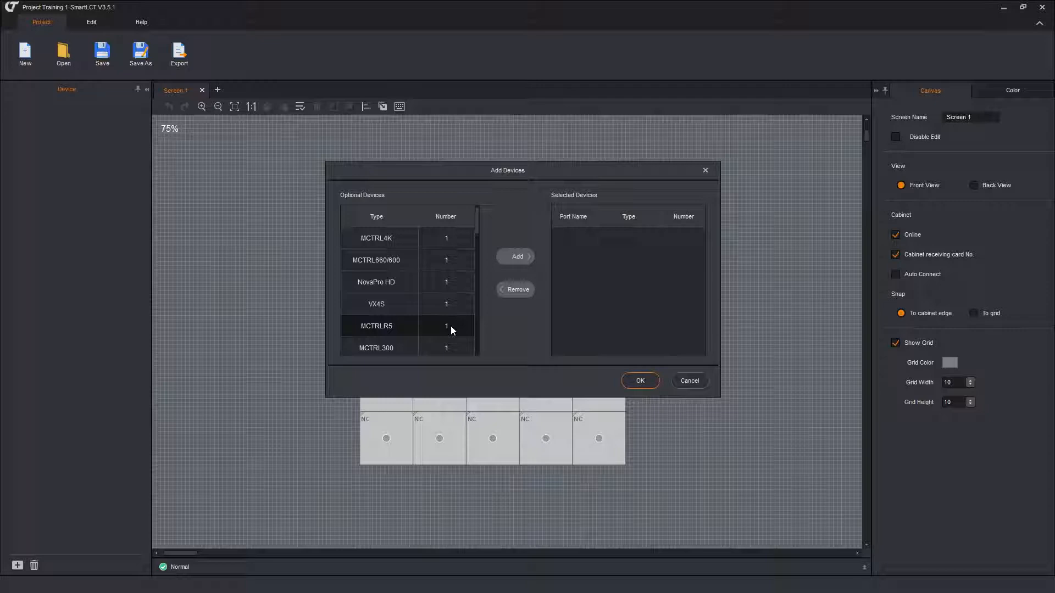
click(446, 326)
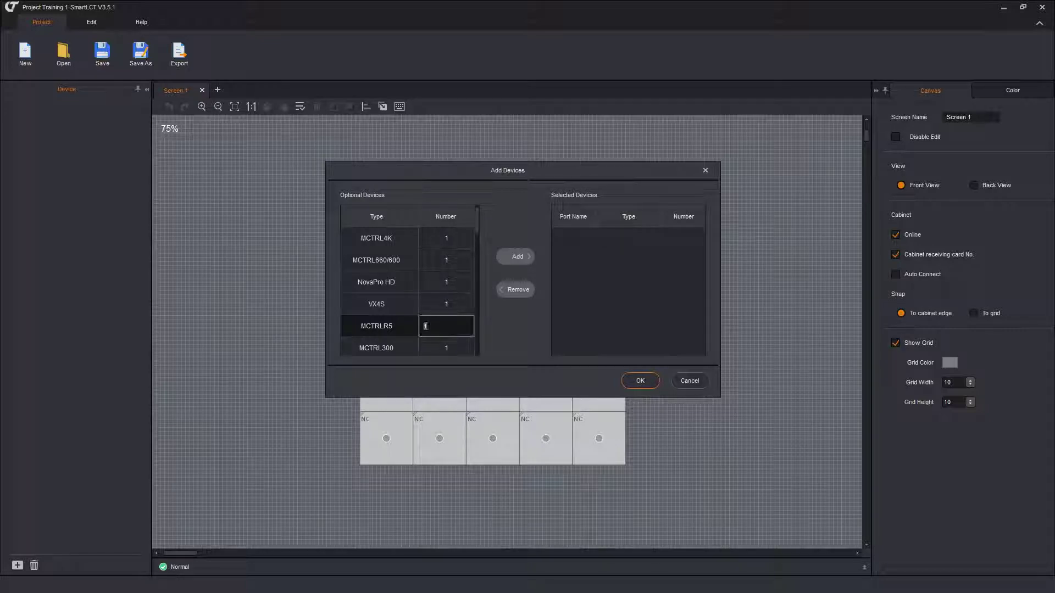
text(2)
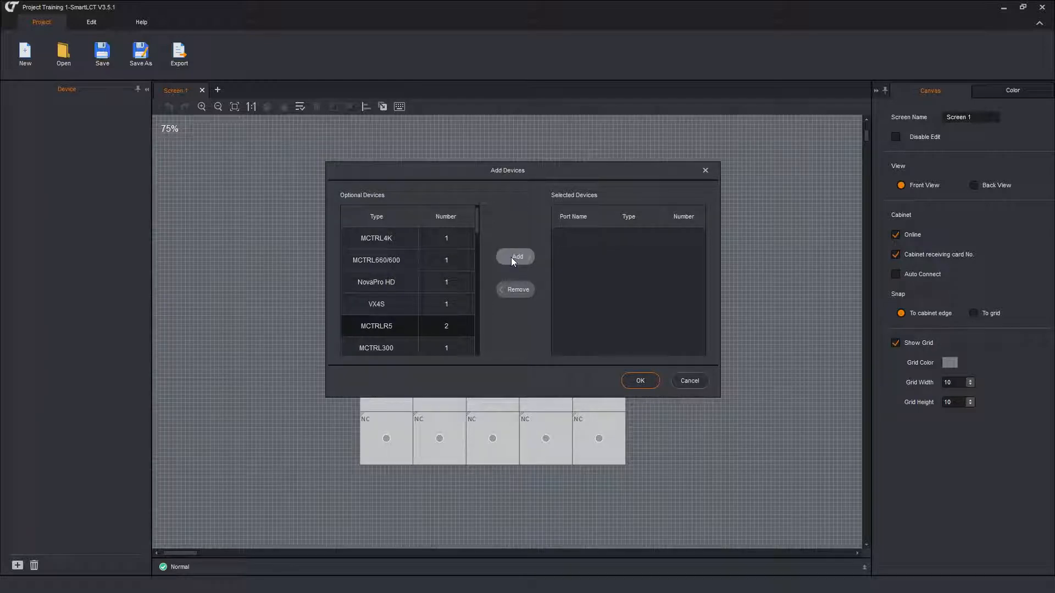
click(516, 257)
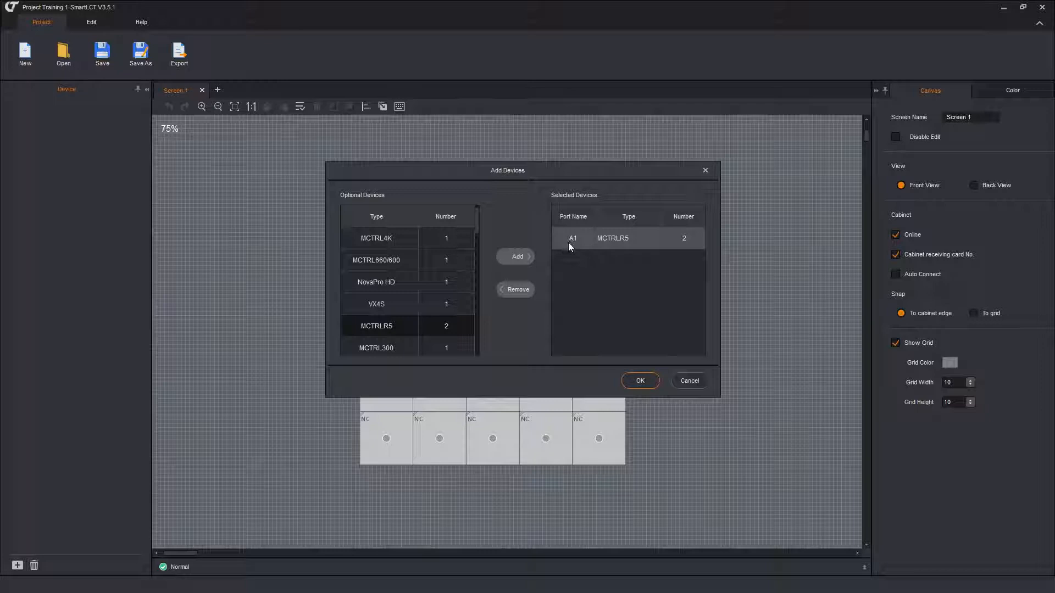
mouse_move(604, 250)
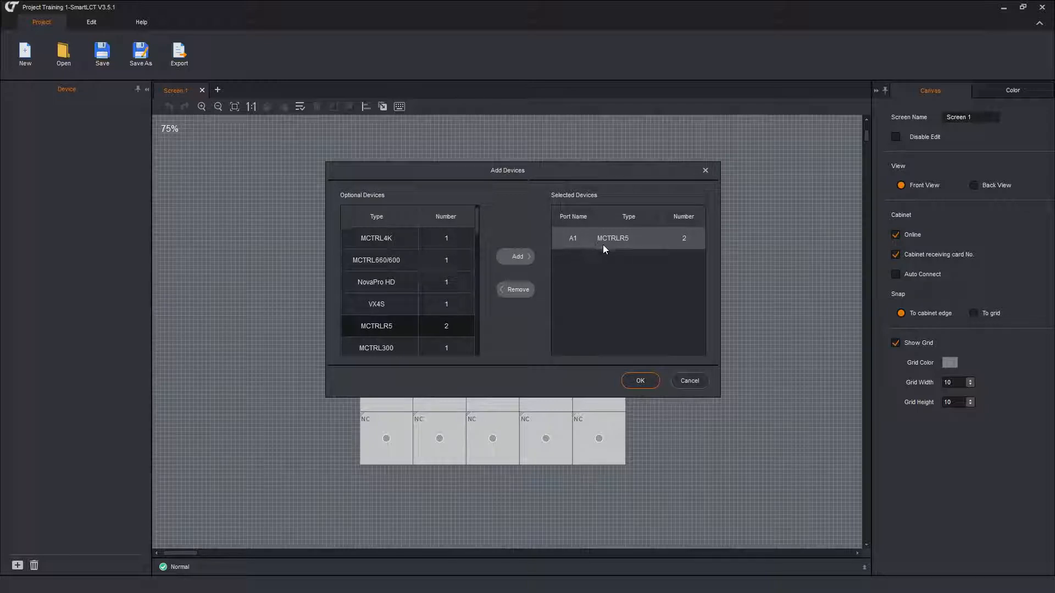
mouse_move(692, 257)
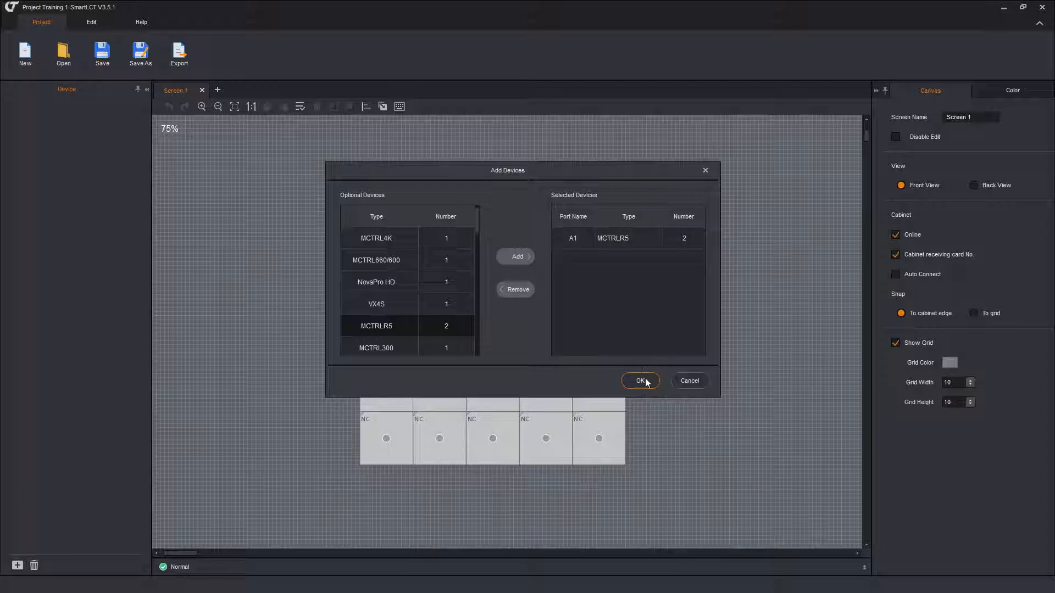
click(640, 381)
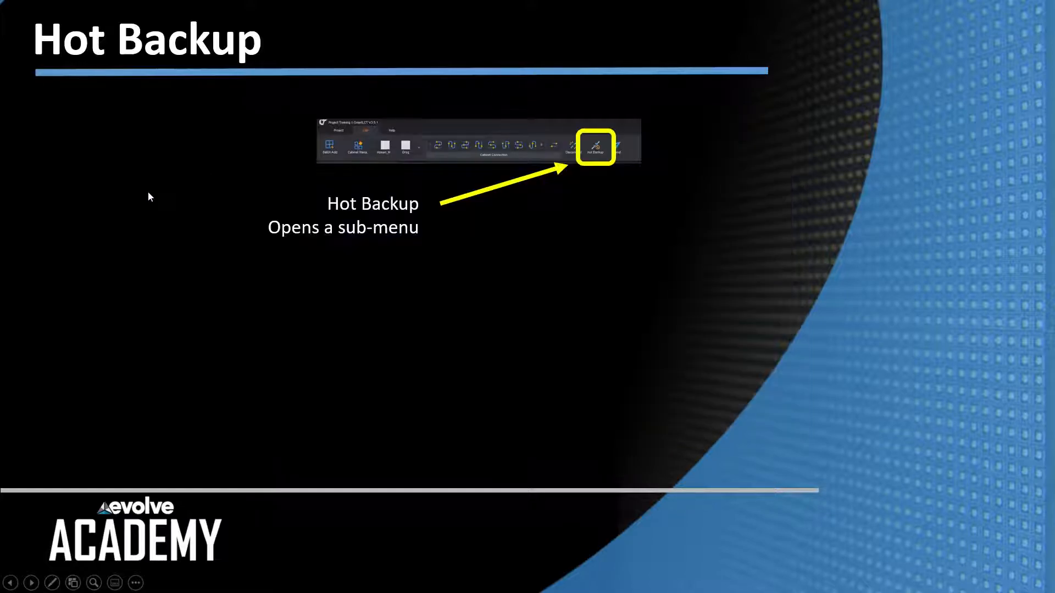
mouse_move(612, 147)
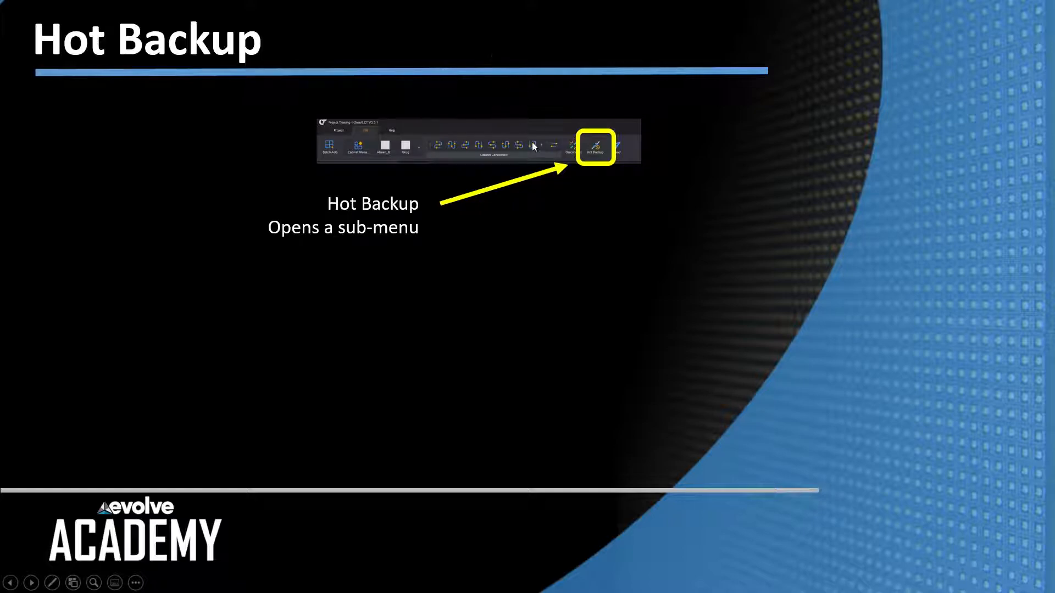
mouse_move(624, 187)
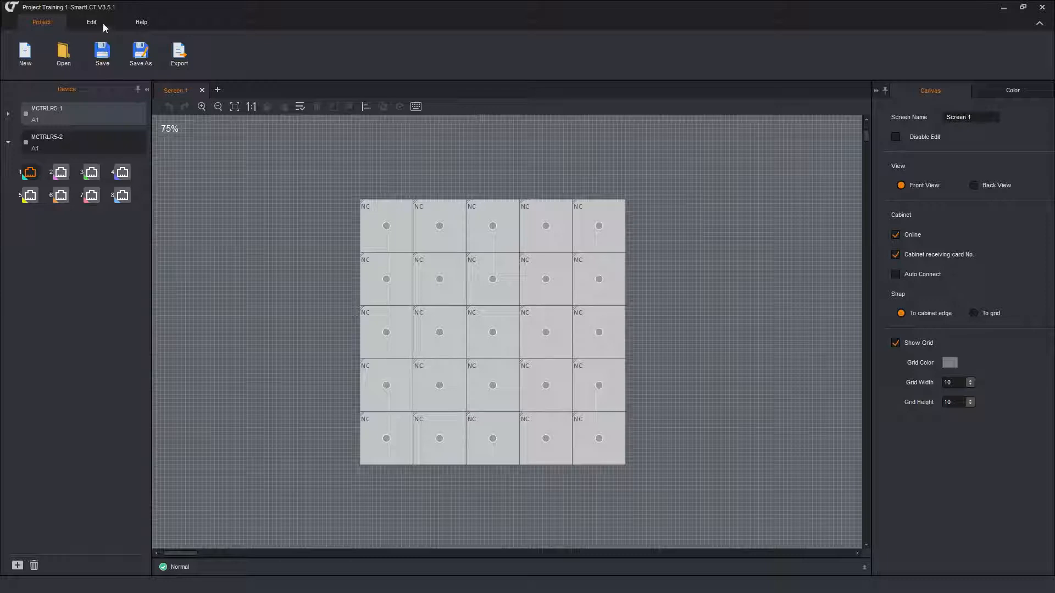
- Open Hot Backup from the Edit tab and view the guide's add-devices tip
click(92, 22)
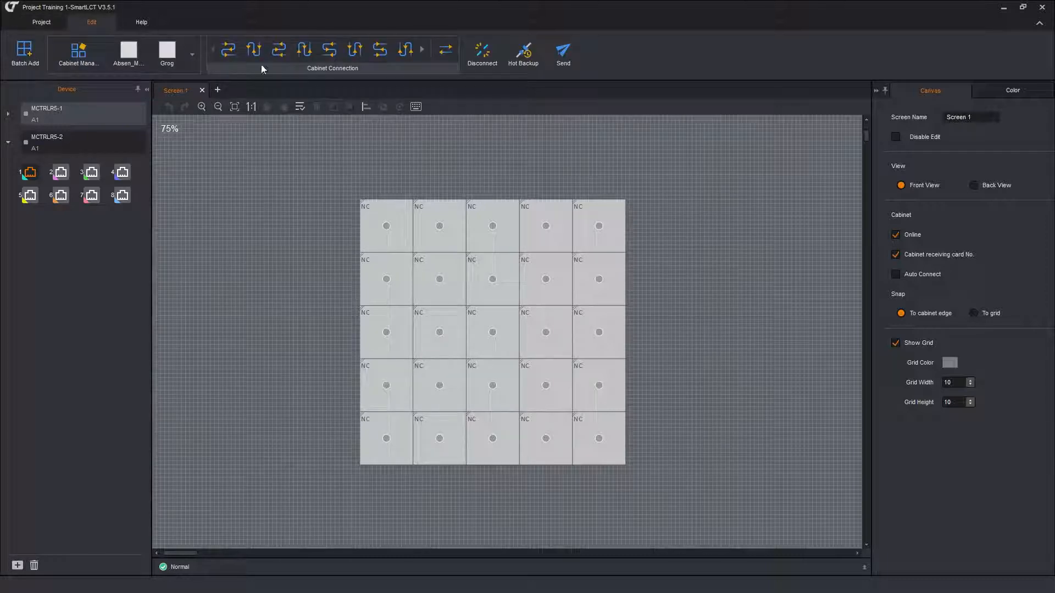
click(523, 52)
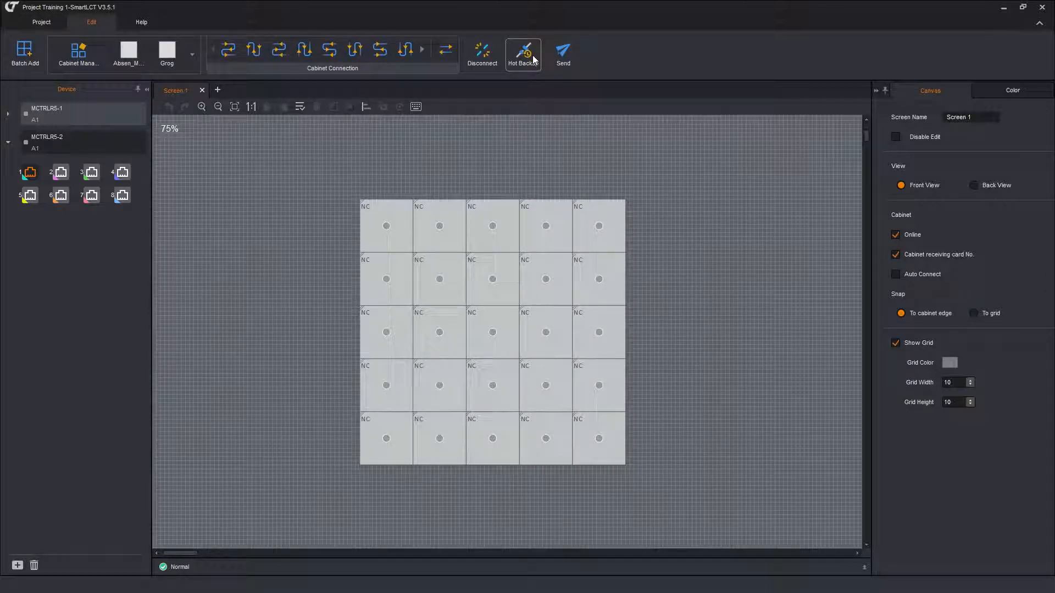
click(523, 50)
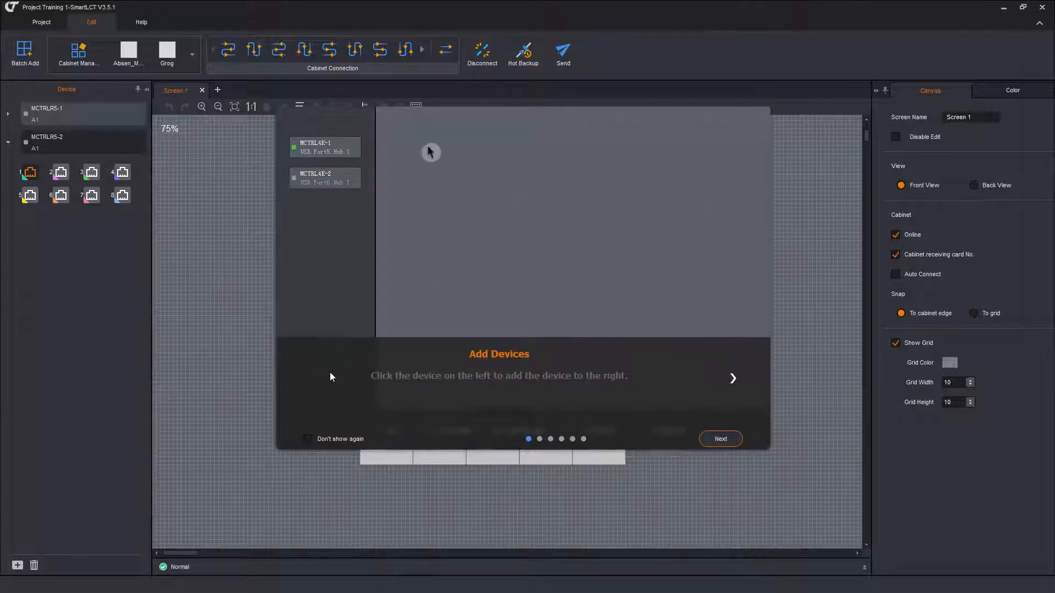
click(325, 178)
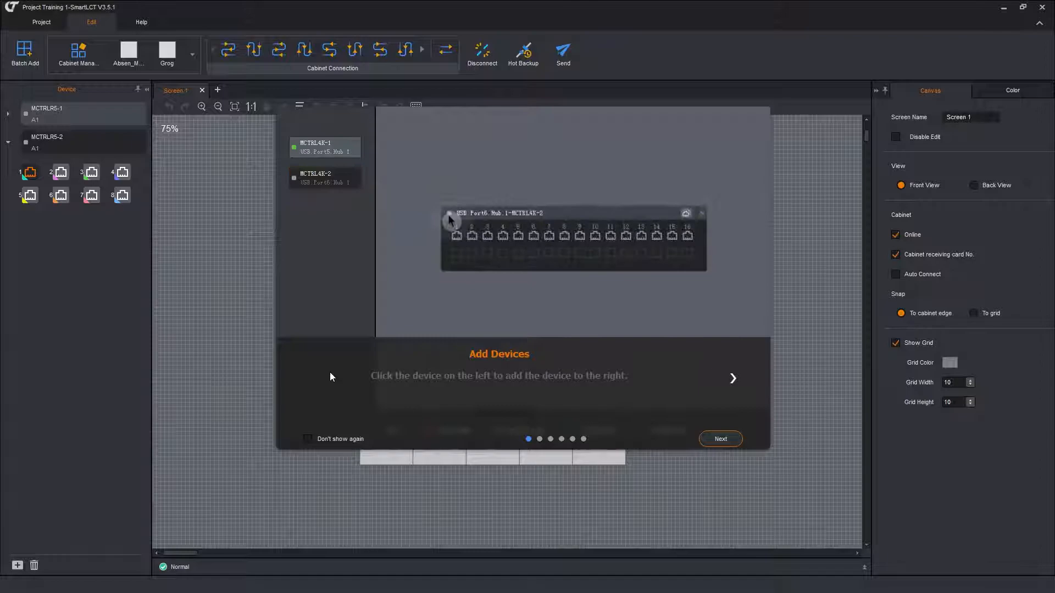
click(325, 178)
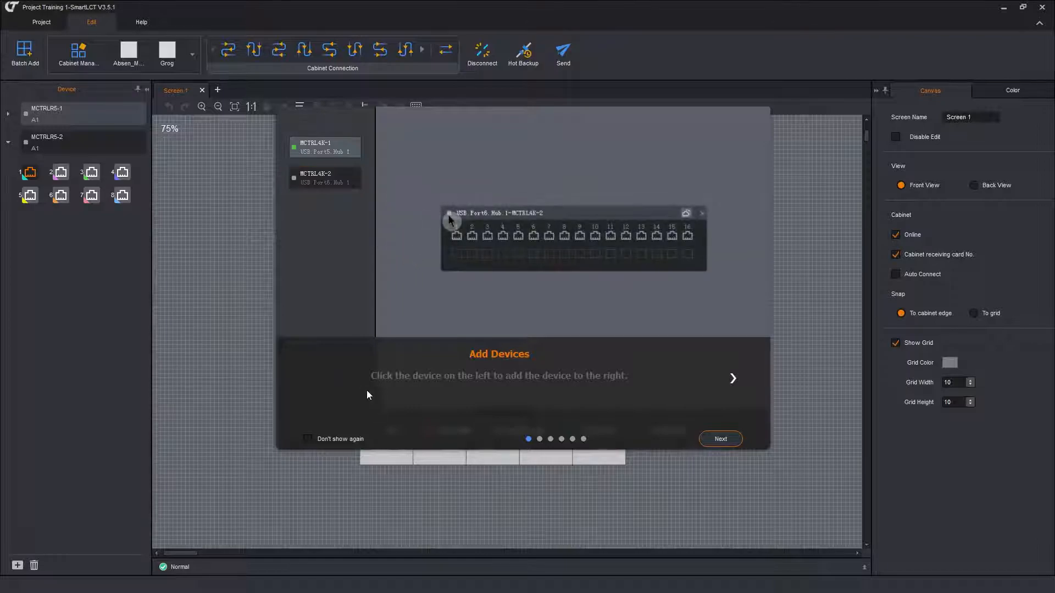
click(325, 177)
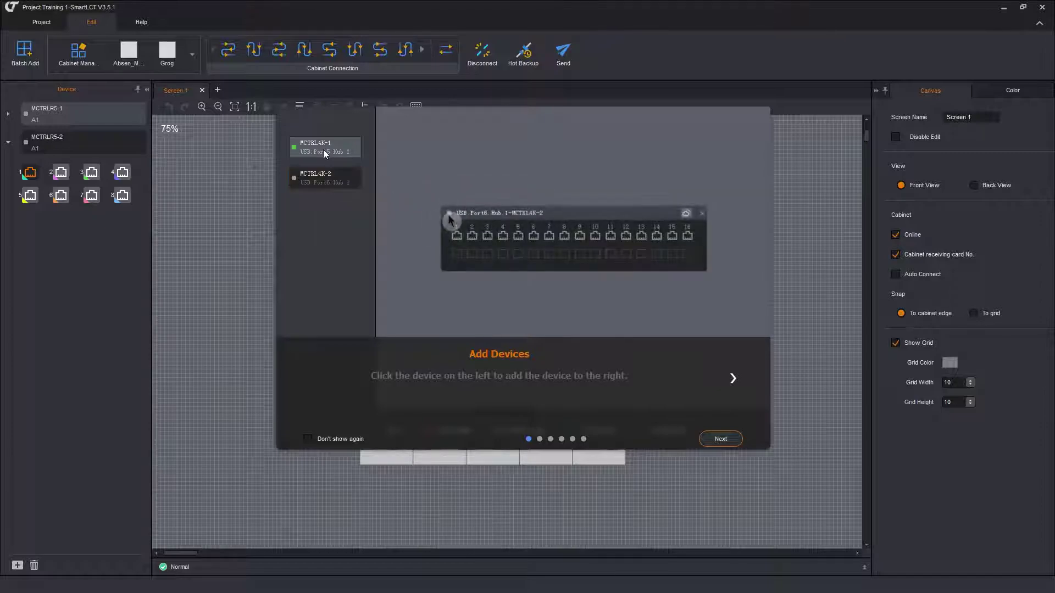
click(325, 178)
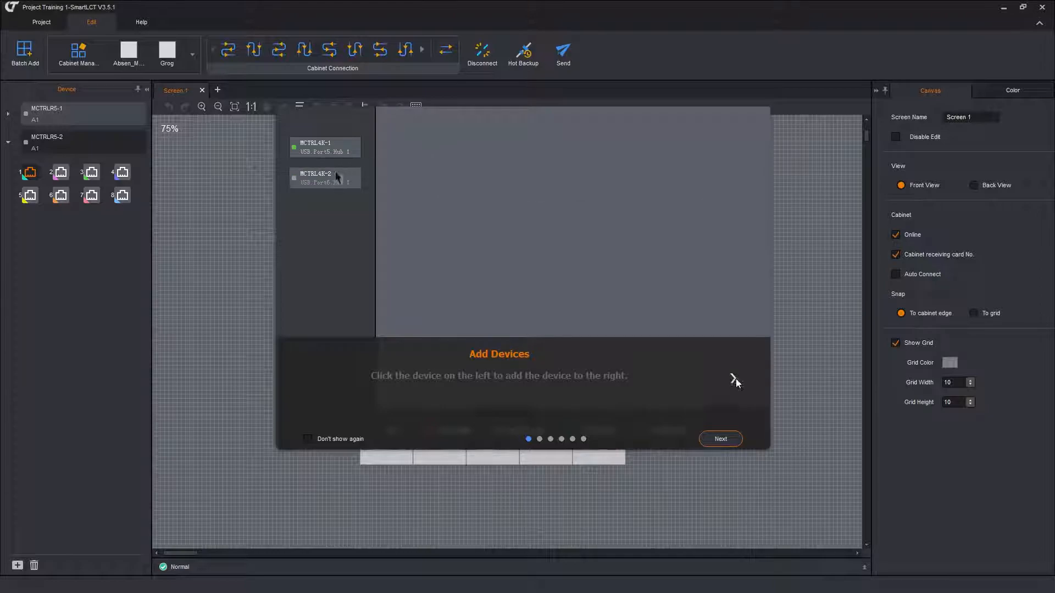
- Step through the in-device backup tip to the backup-between-devices page
click(721, 439)
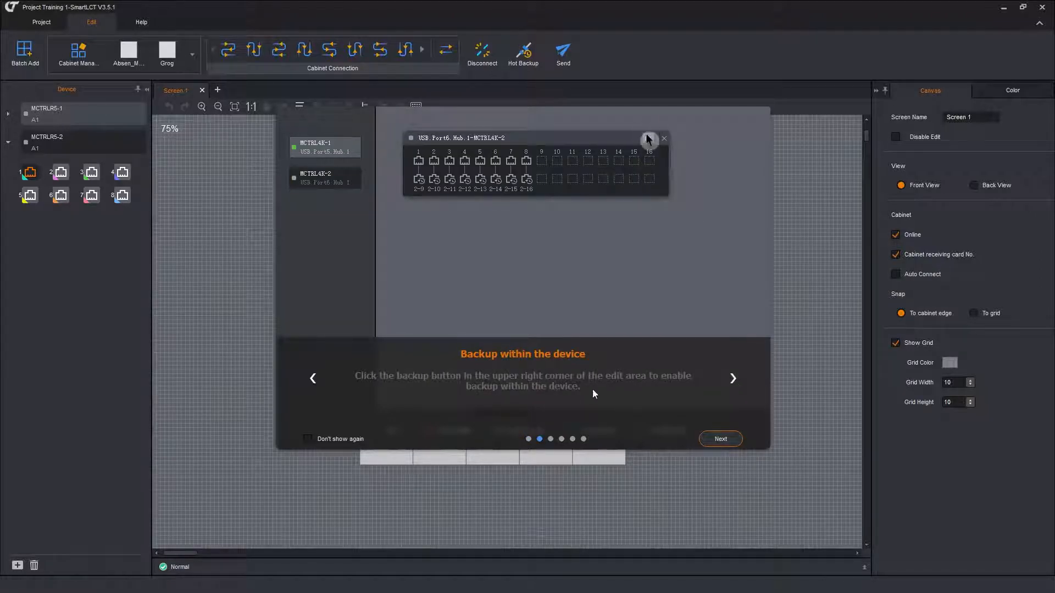
click(648, 138)
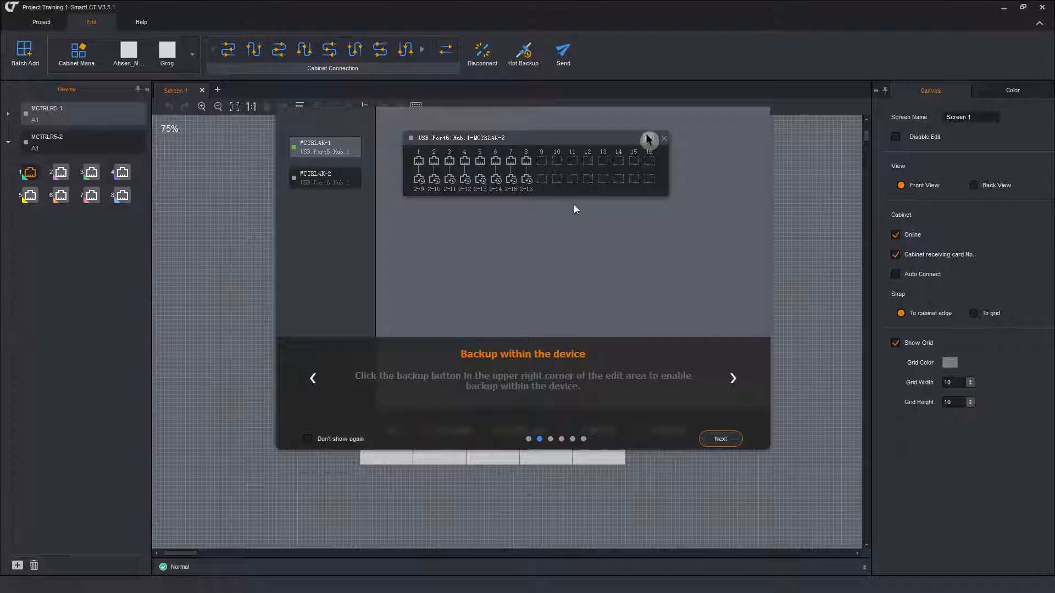
click(648, 138)
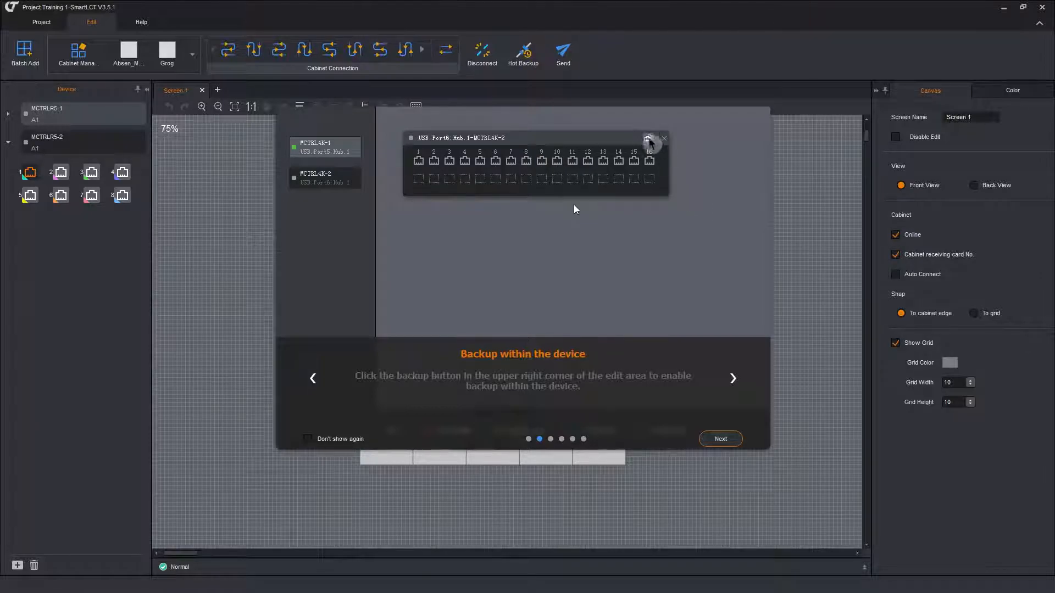
click(648, 138)
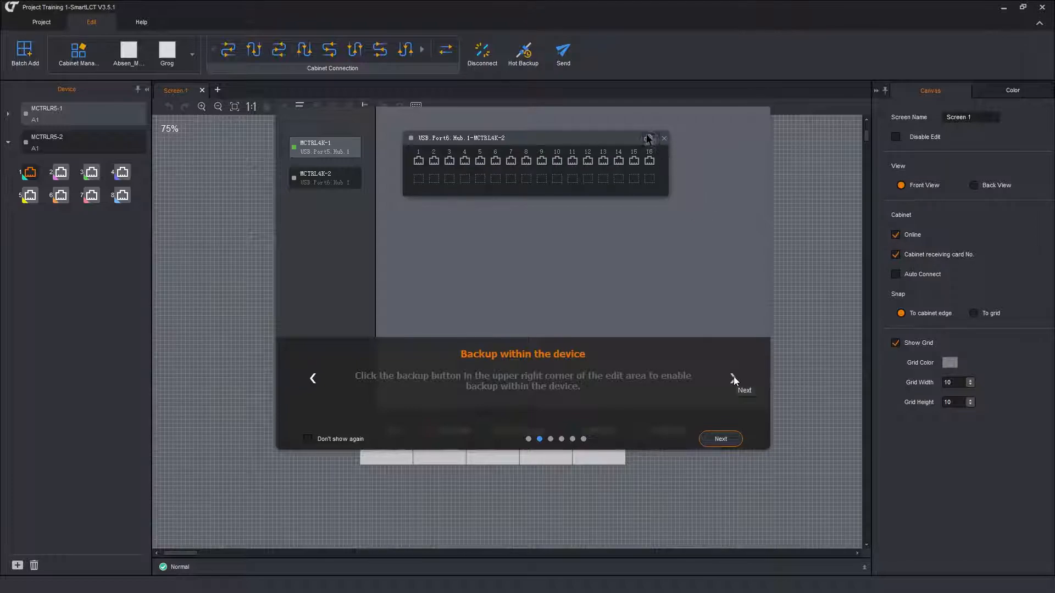
click(720, 439)
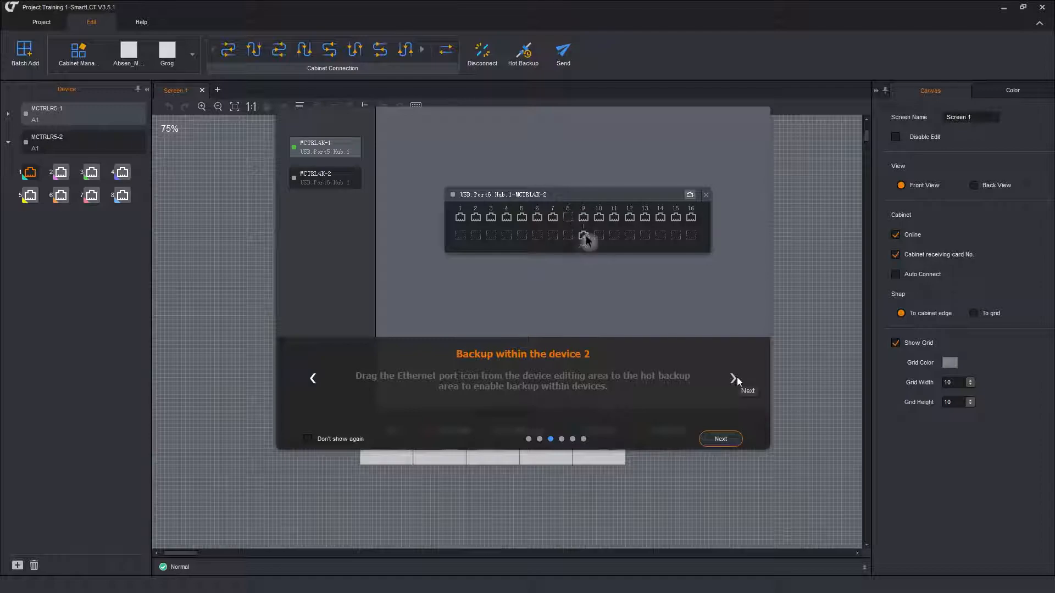
click(735, 380)
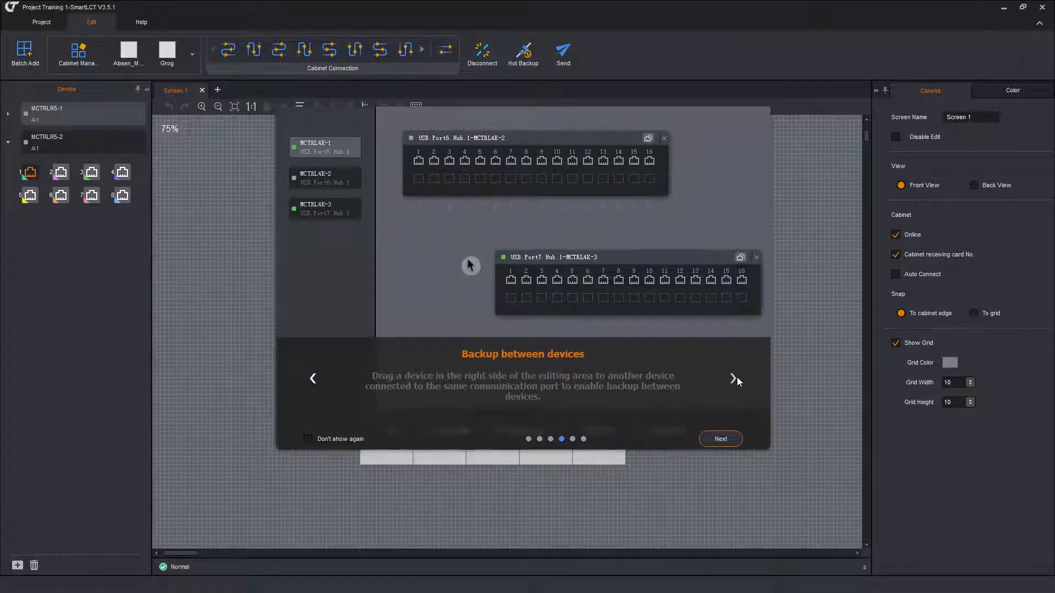
- Follow the backup-between-devices tips to the final page and close the guide
drag(551, 257, 467, 171)
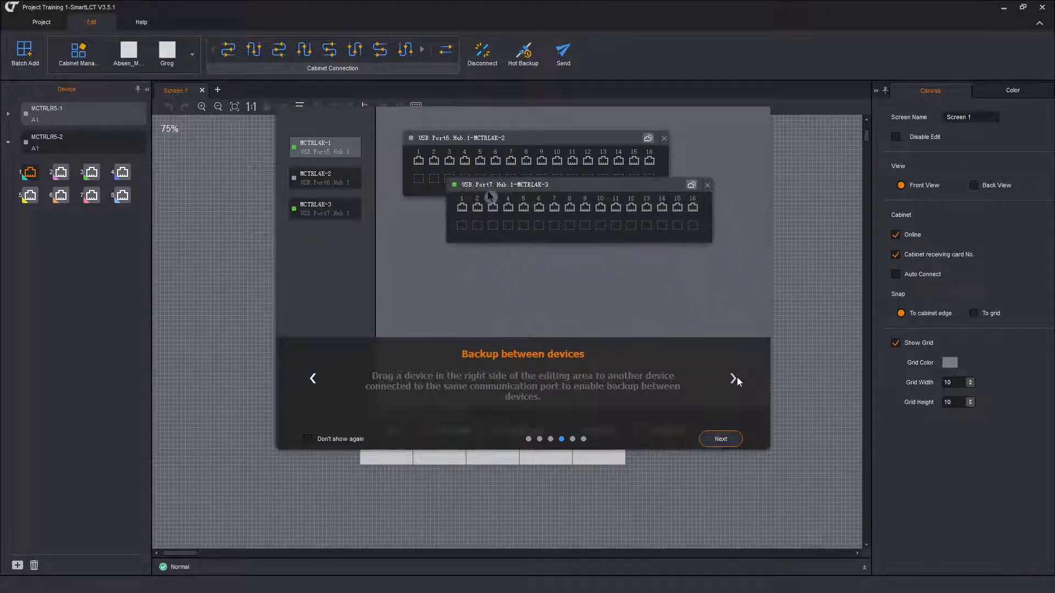
drag(488, 197, 537, 267)
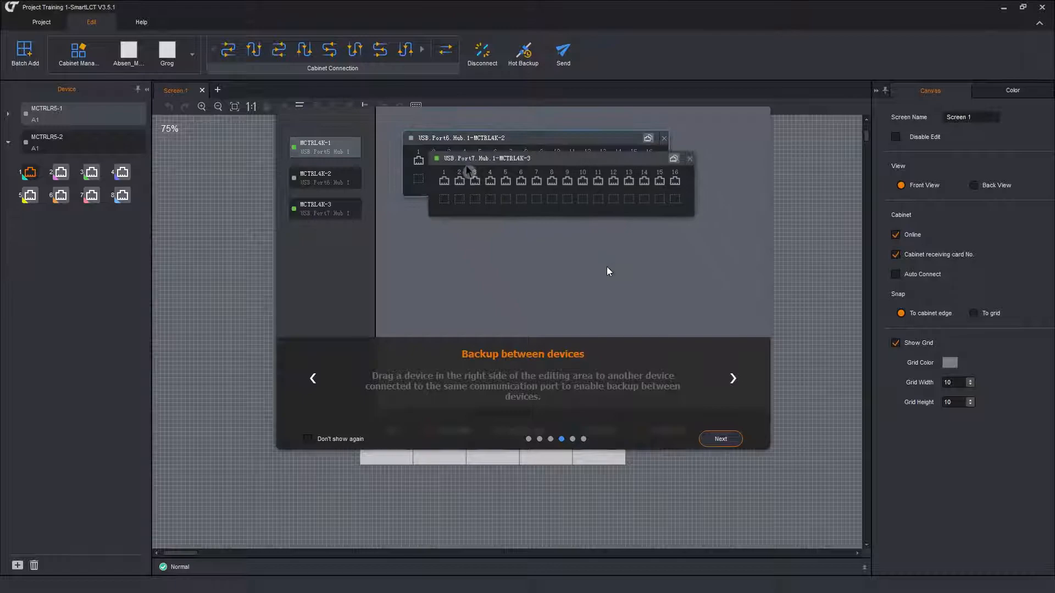
drag(483, 159, 555, 257)
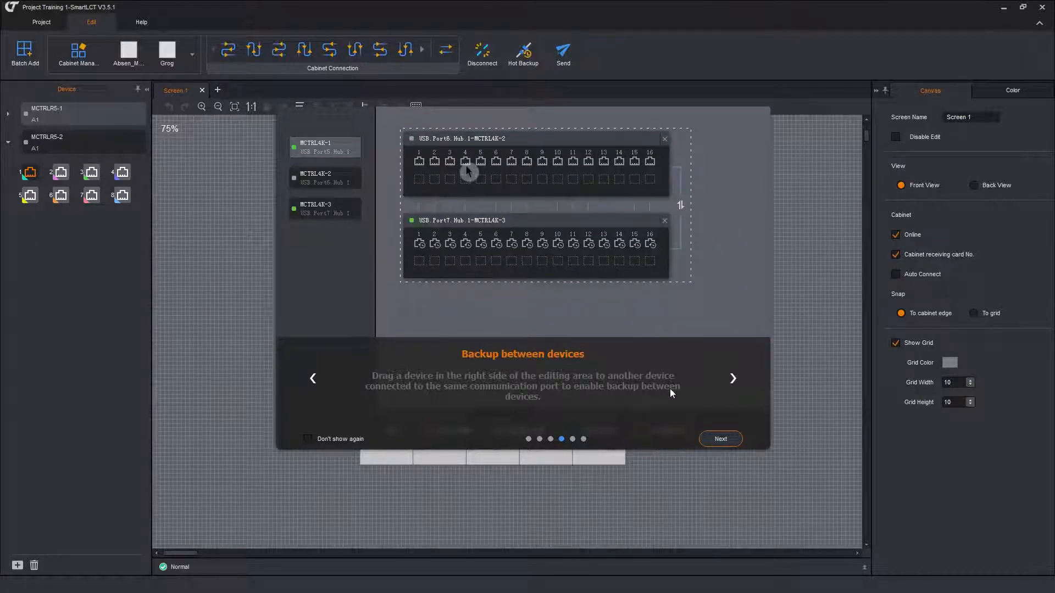
click(733, 379)
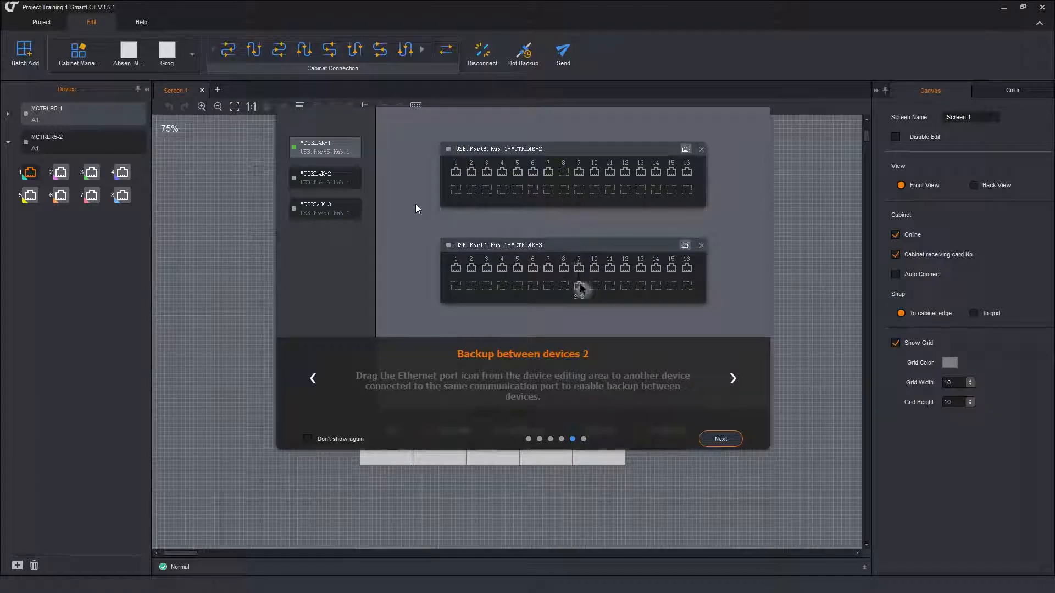
mouse_move(874, 431)
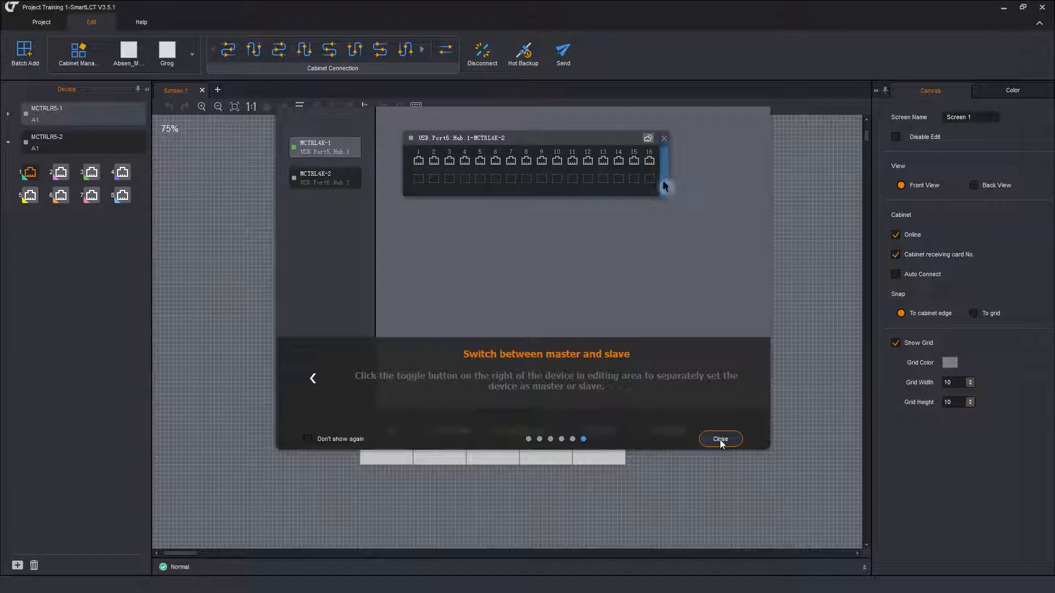
click(720, 439)
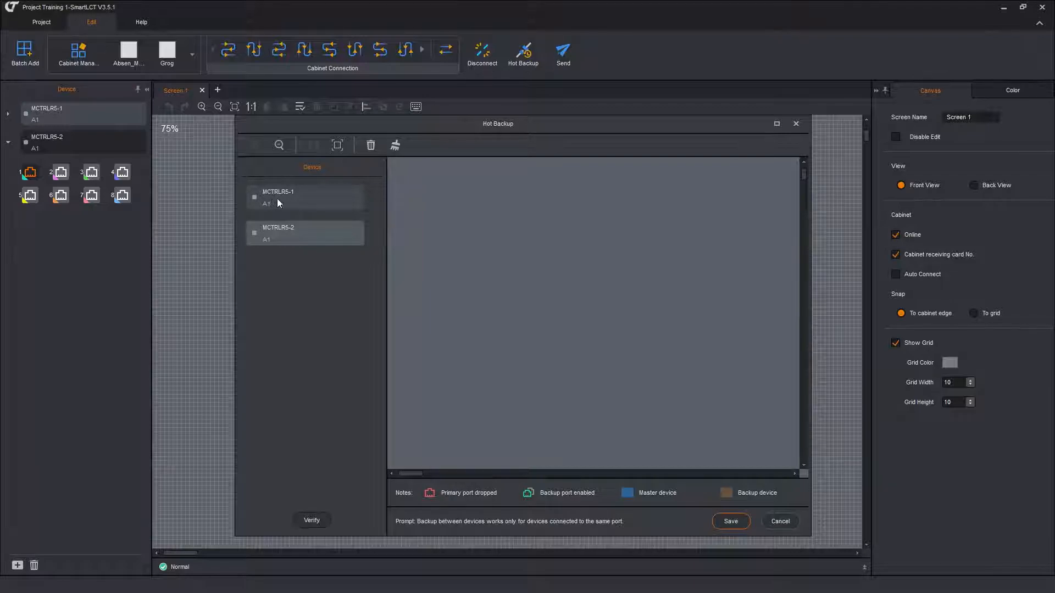
- Place the MCTRLR5-1 panel in the backup workspace, with MCTRLR5-2 below it
click(290, 199)
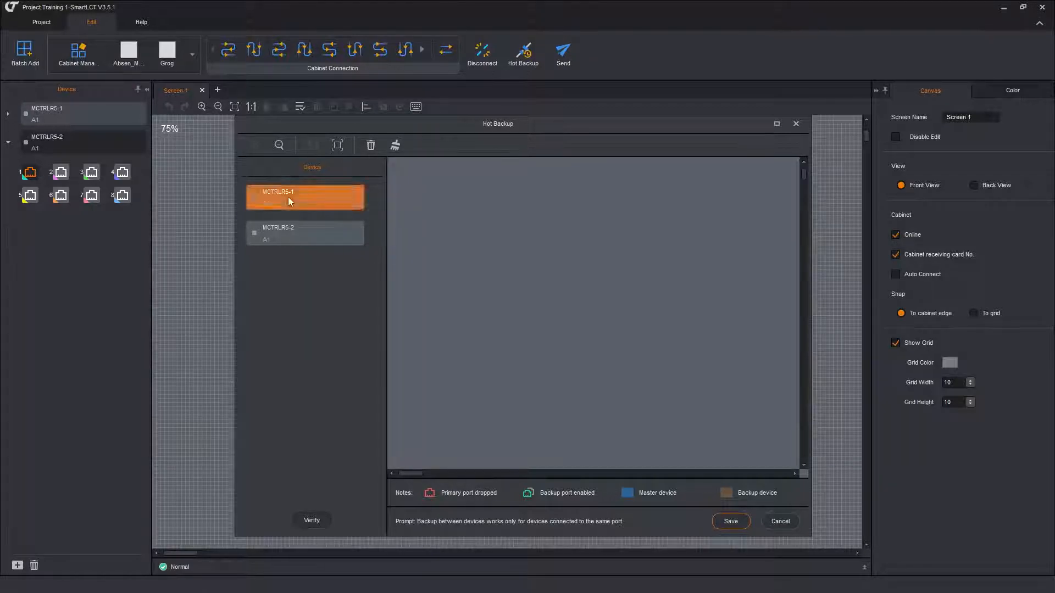
click(305, 198)
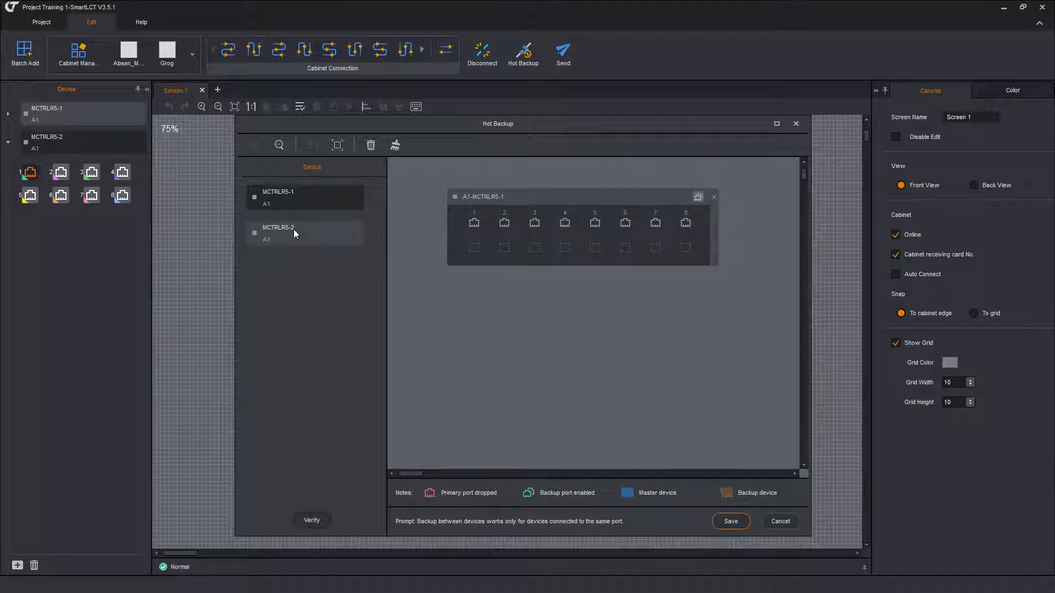
click(305, 233)
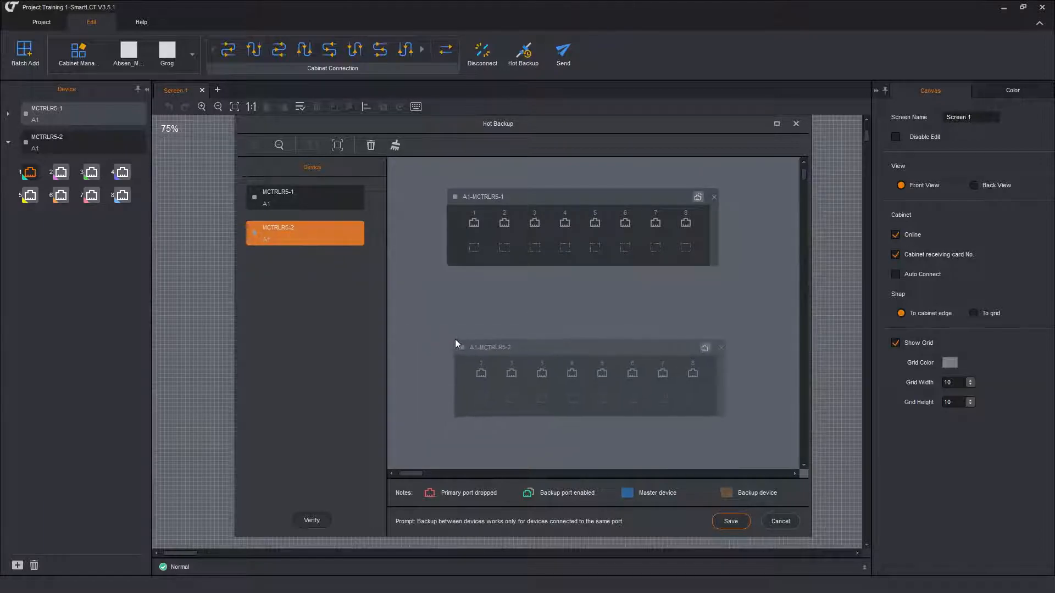
click(613, 300)
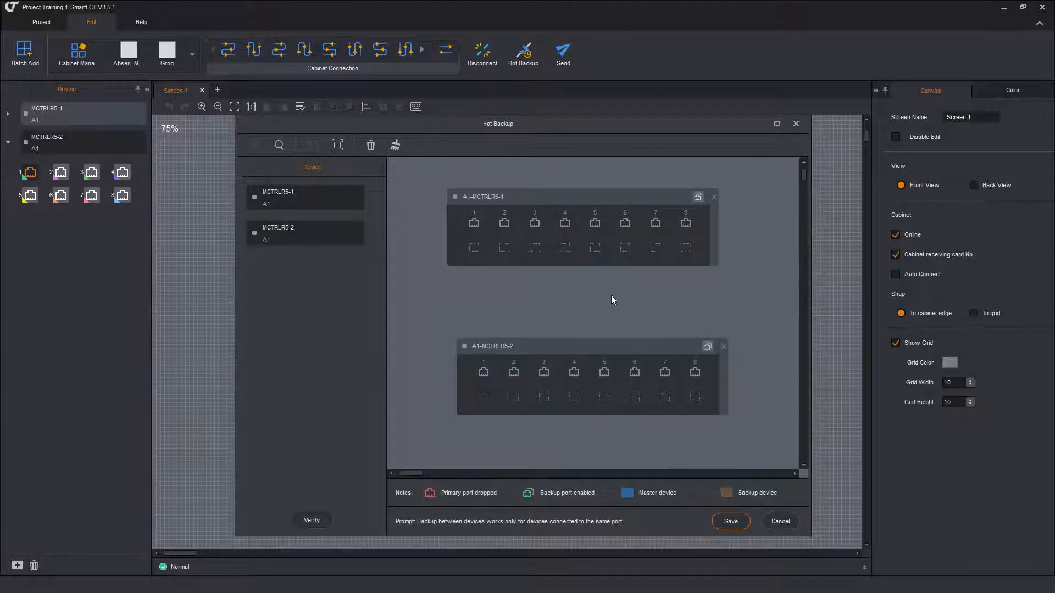
mouse_move(596, 224)
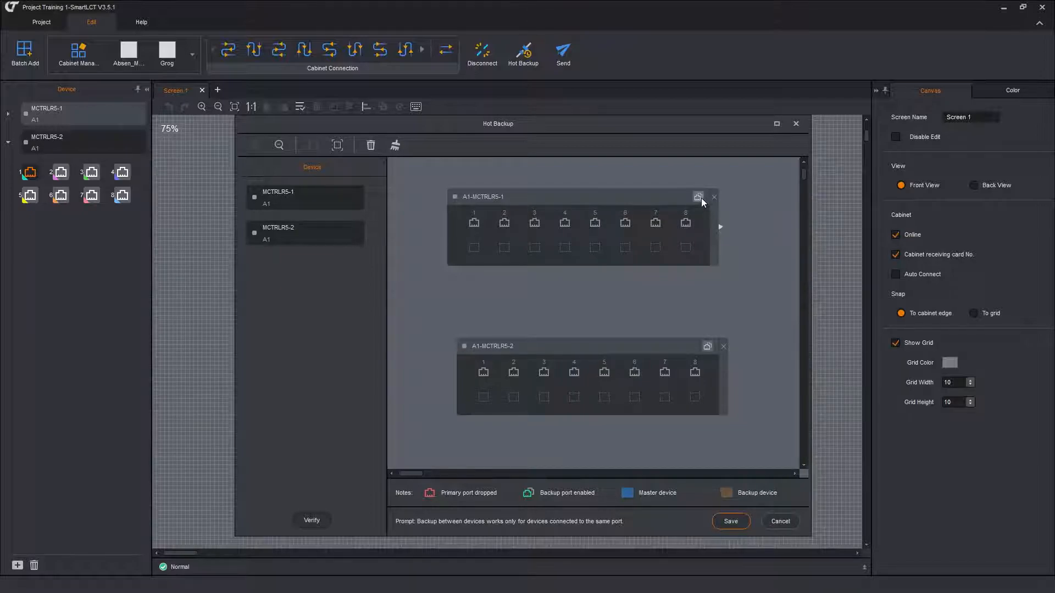
mouse_move(698, 197)
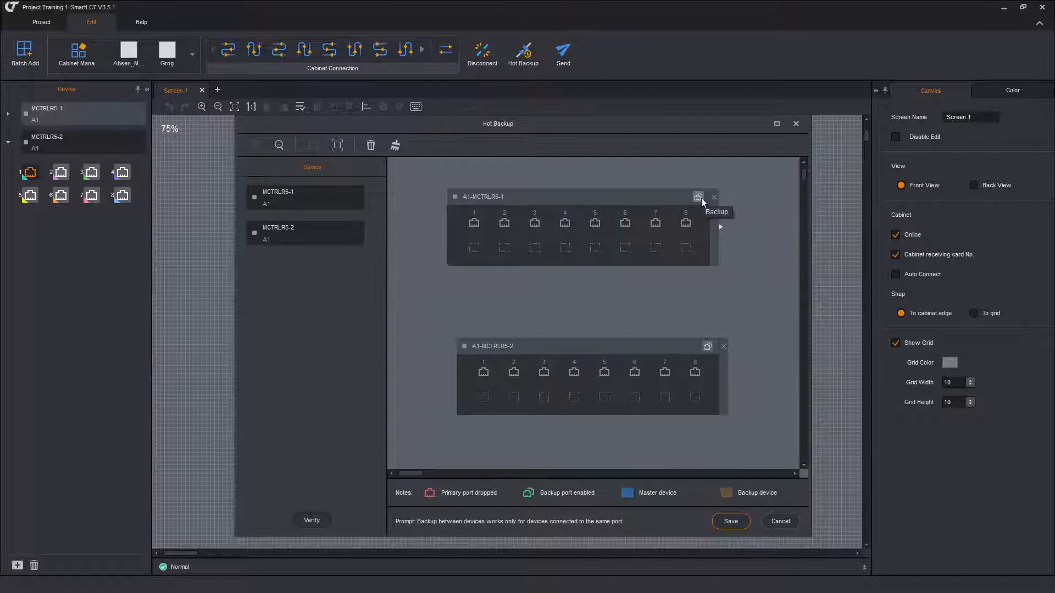
- Start a backup for MCTRLR5-1 from the Backup icon on its A1 panel
click(697, 197)
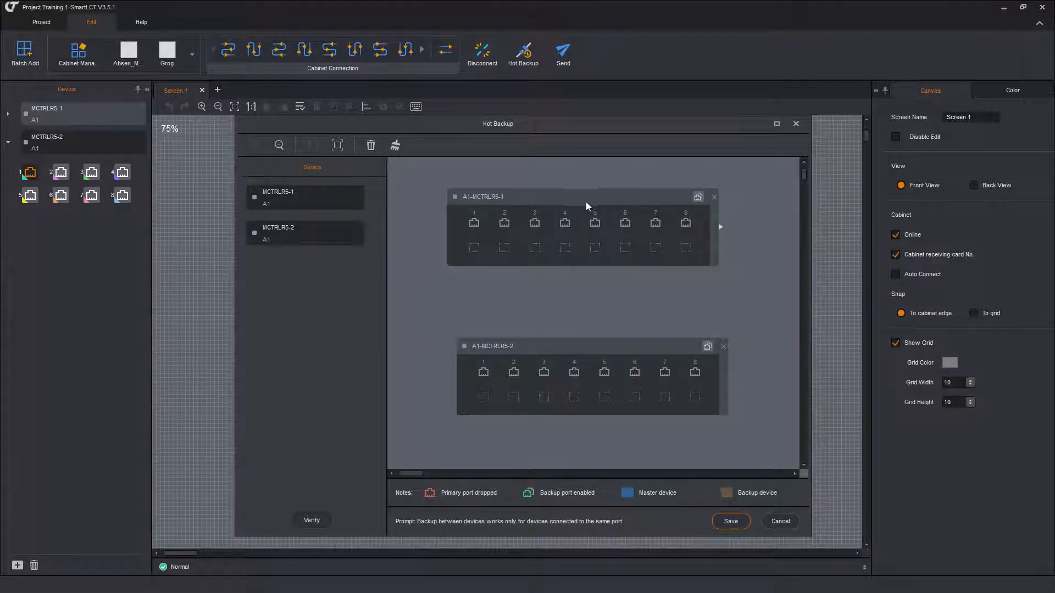
mouse_move(560, 291)
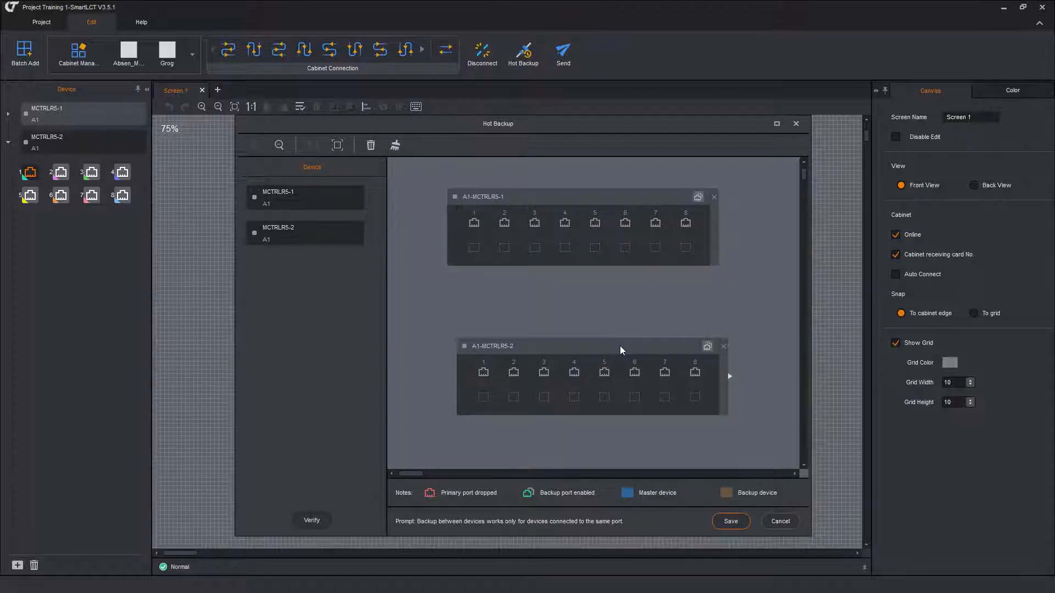
mouse_move(590, 349)
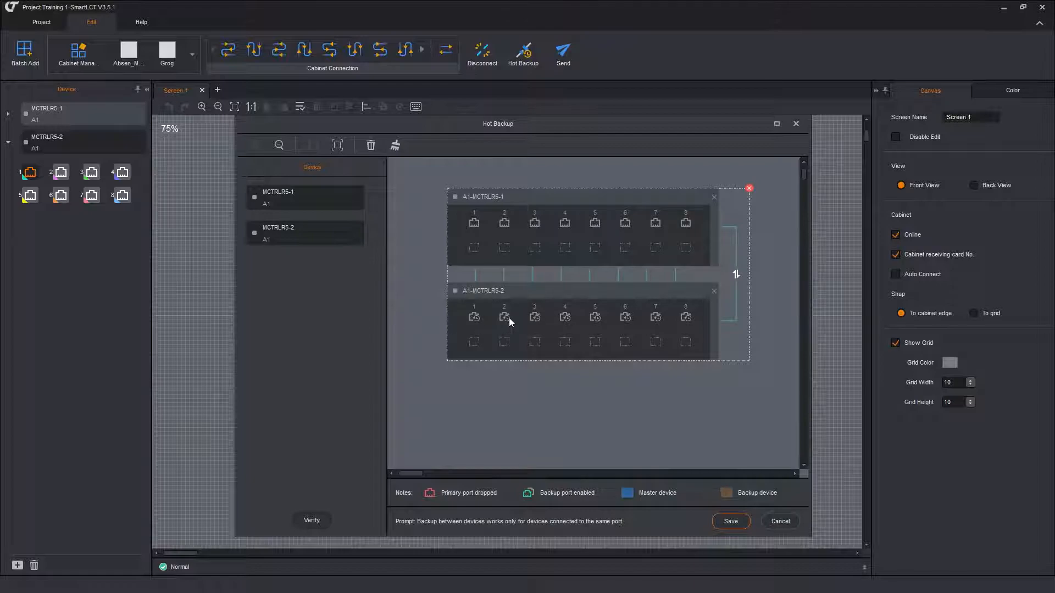
mouse_move(697, 461)
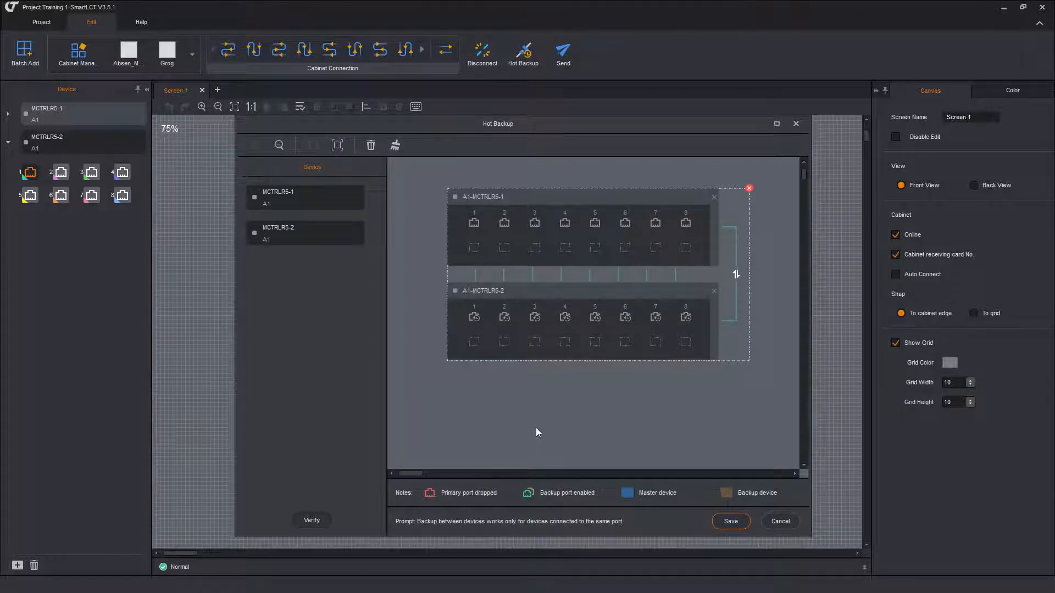
- Save the MCTRLR5-1/MCTRLR5-2 backup pairing twice, dismissing each success prompt
click(731, 521)
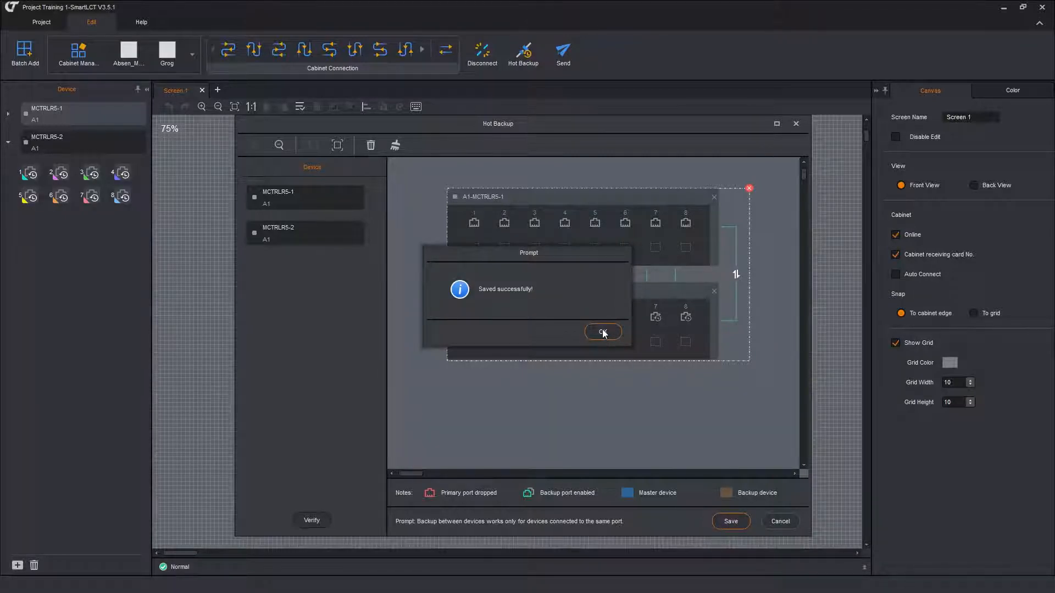
click(603, 333)
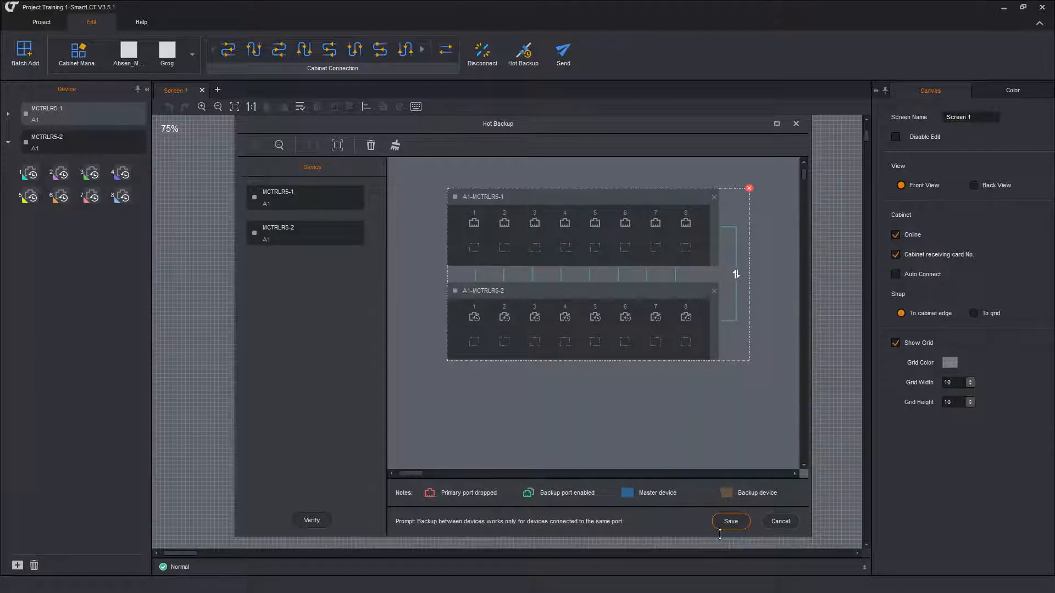
click(731, 522)
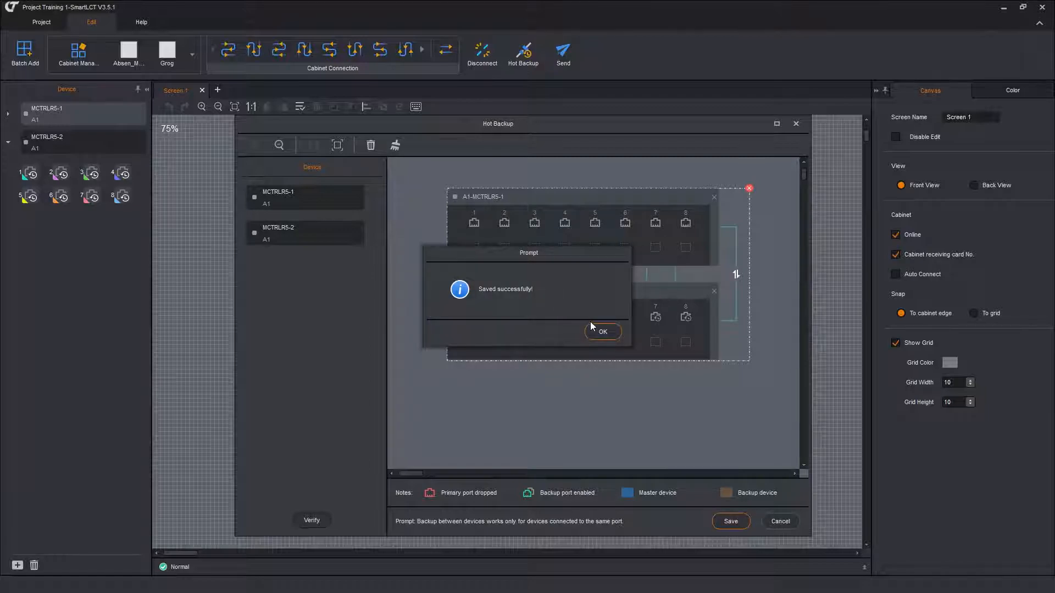
click(603, 332)
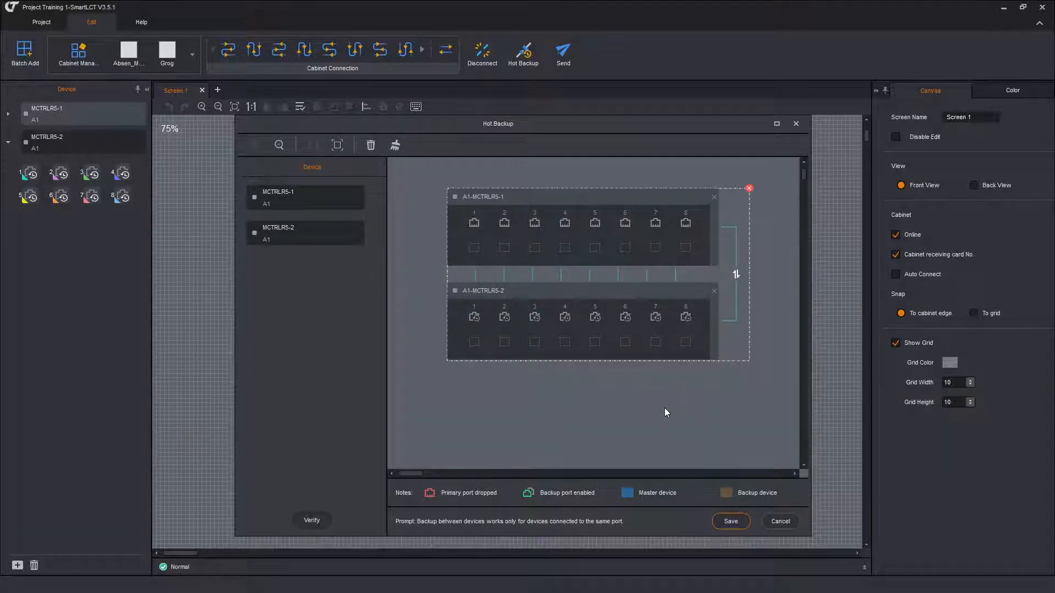
mouse_move(276, 286)
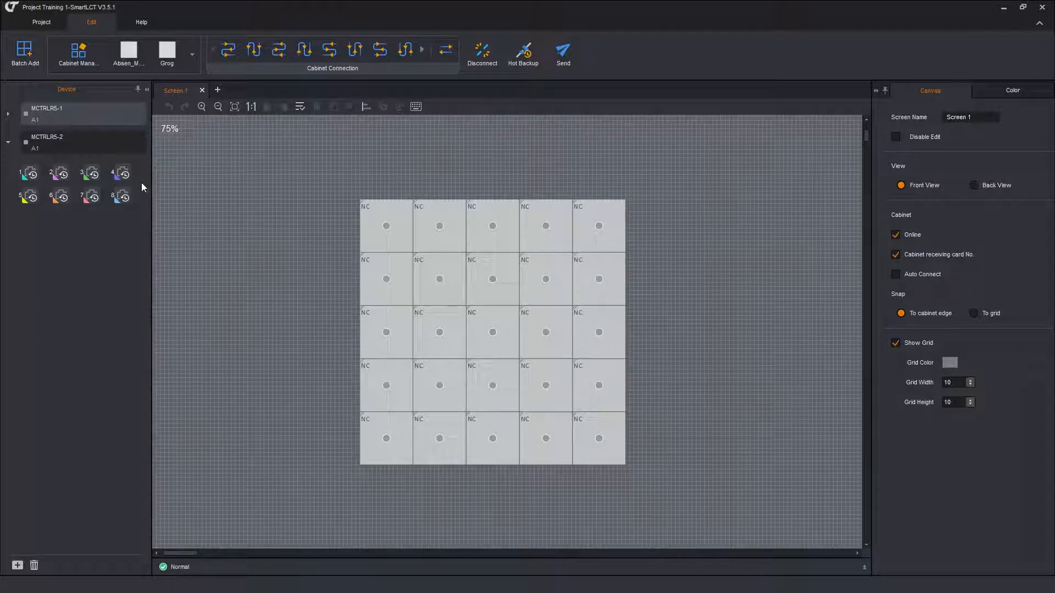
mouse_move(106, 120)
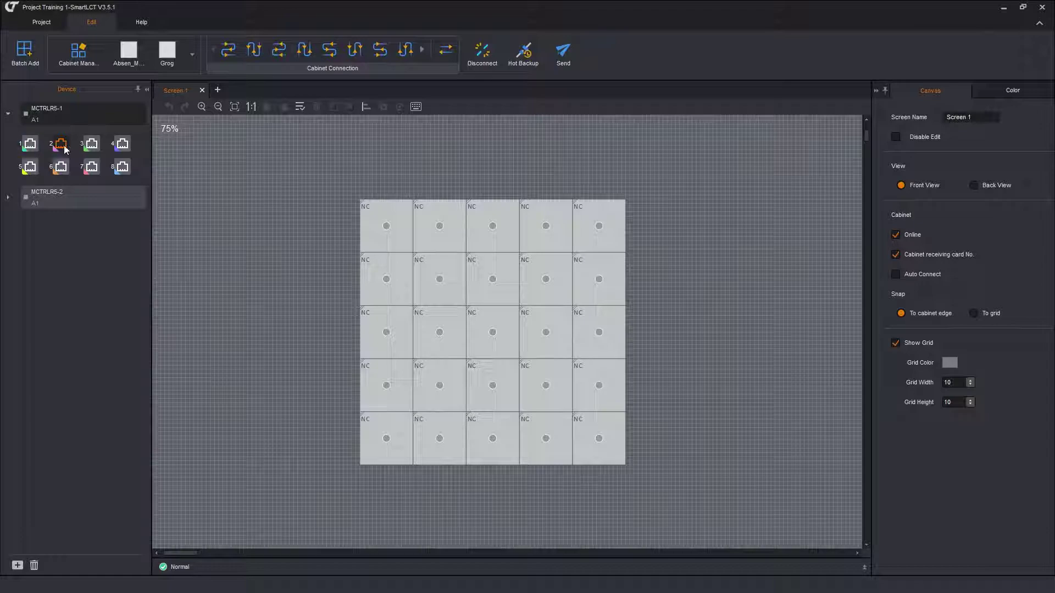
- Select one of MCTRLR5-1's eight output ports in the Device panel
click(121, 144)
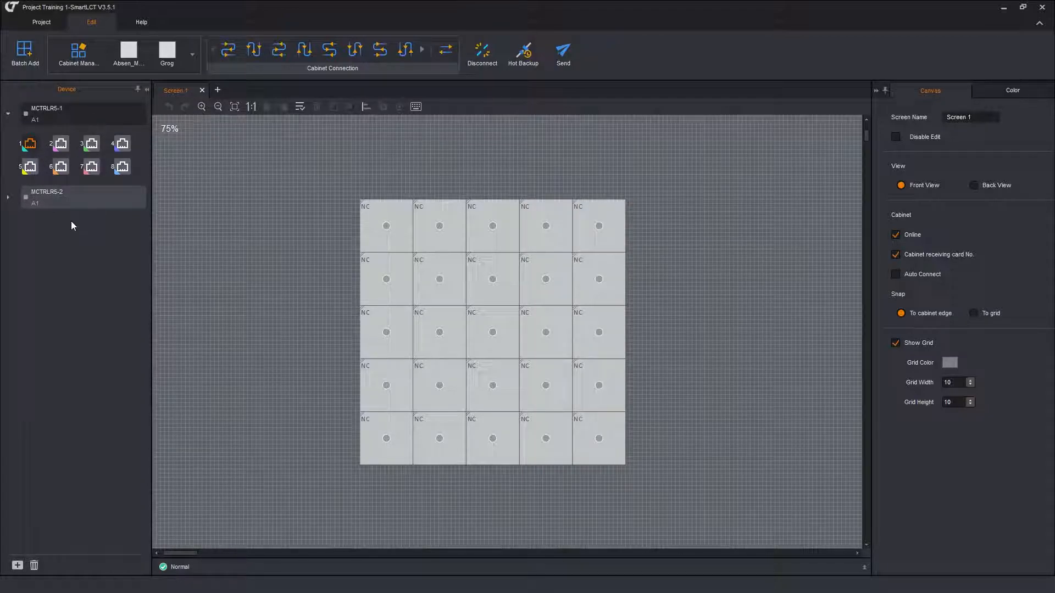
mouse_move(76, 196)
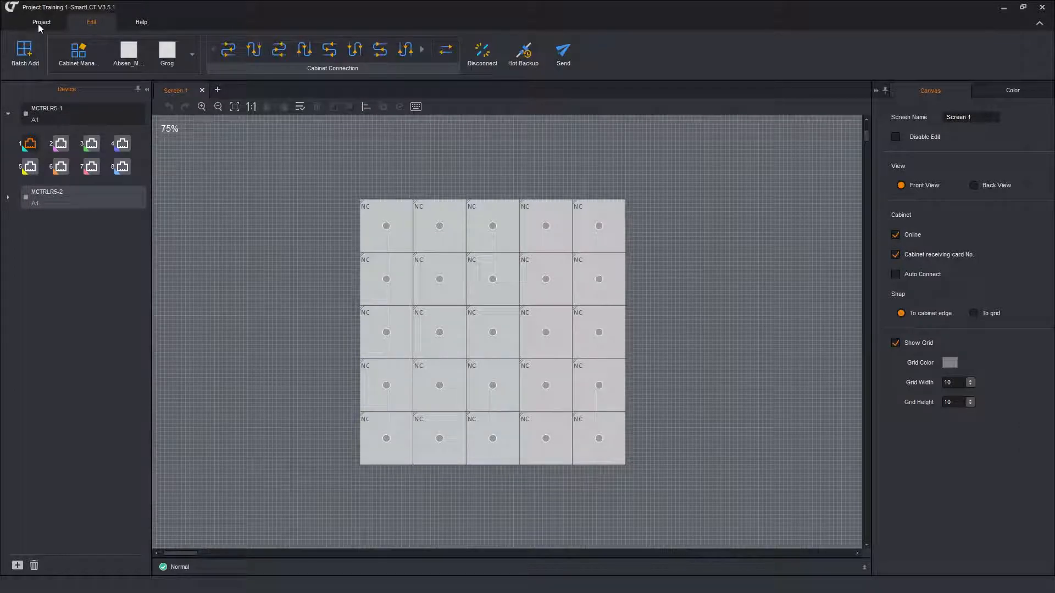
- Save the project with the MCTRLR5-2 hot backup configuration from the Project tab
click(41, 22)
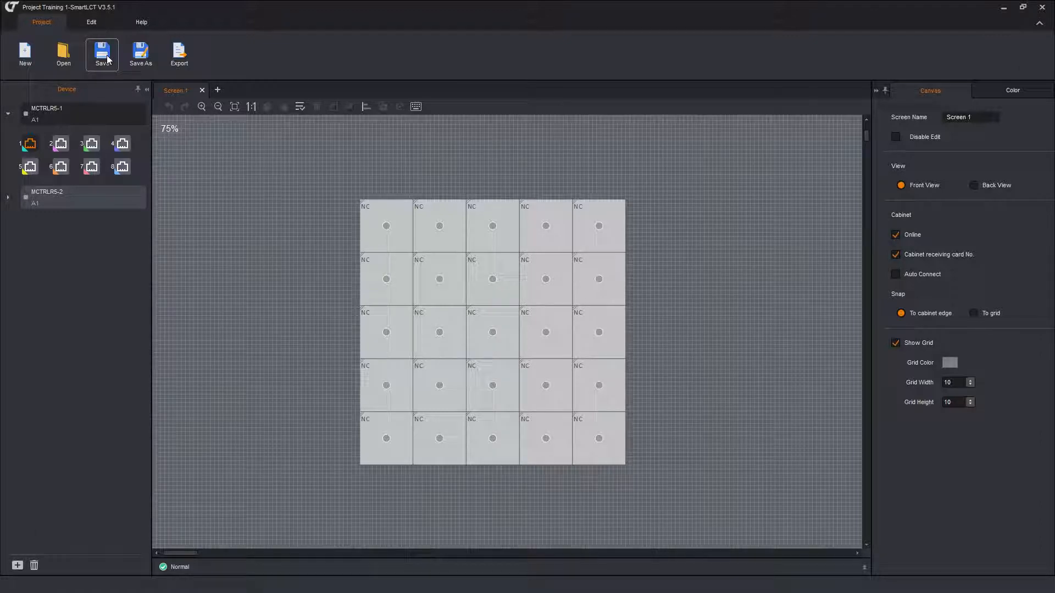
click(103, 52)
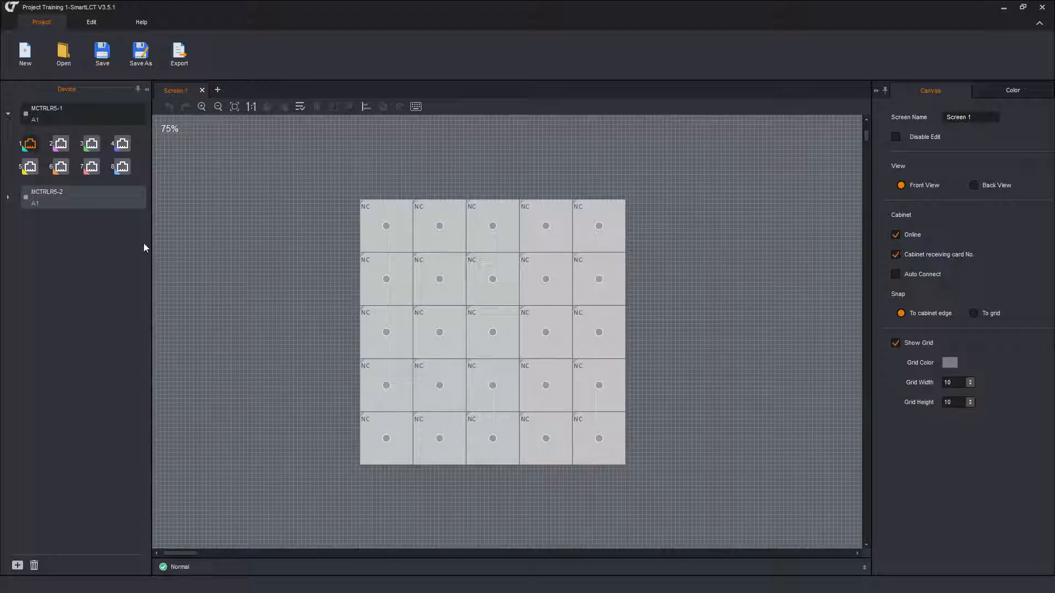
mouse_move(158, 304)
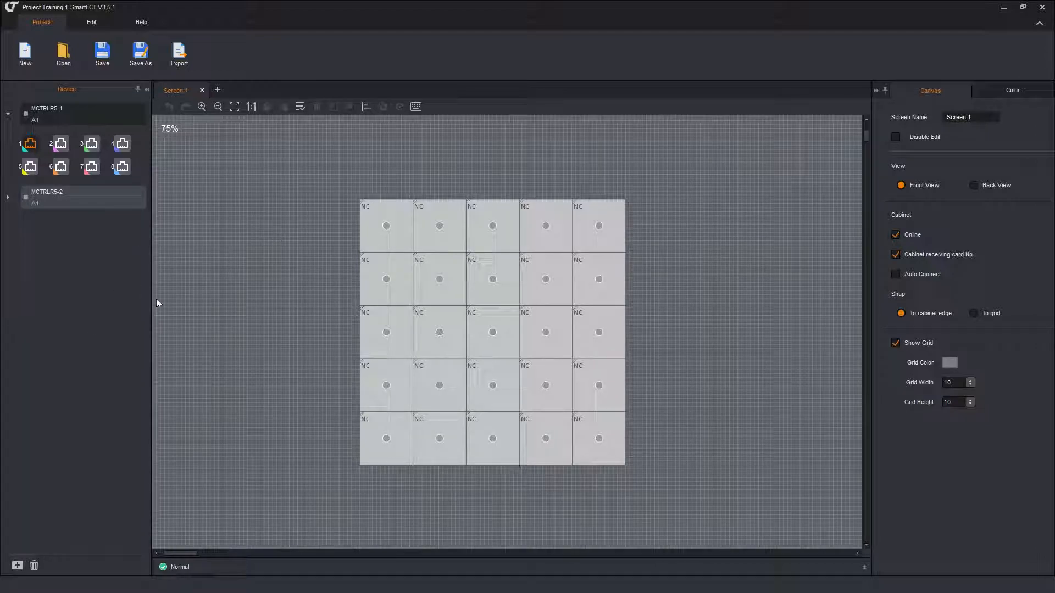